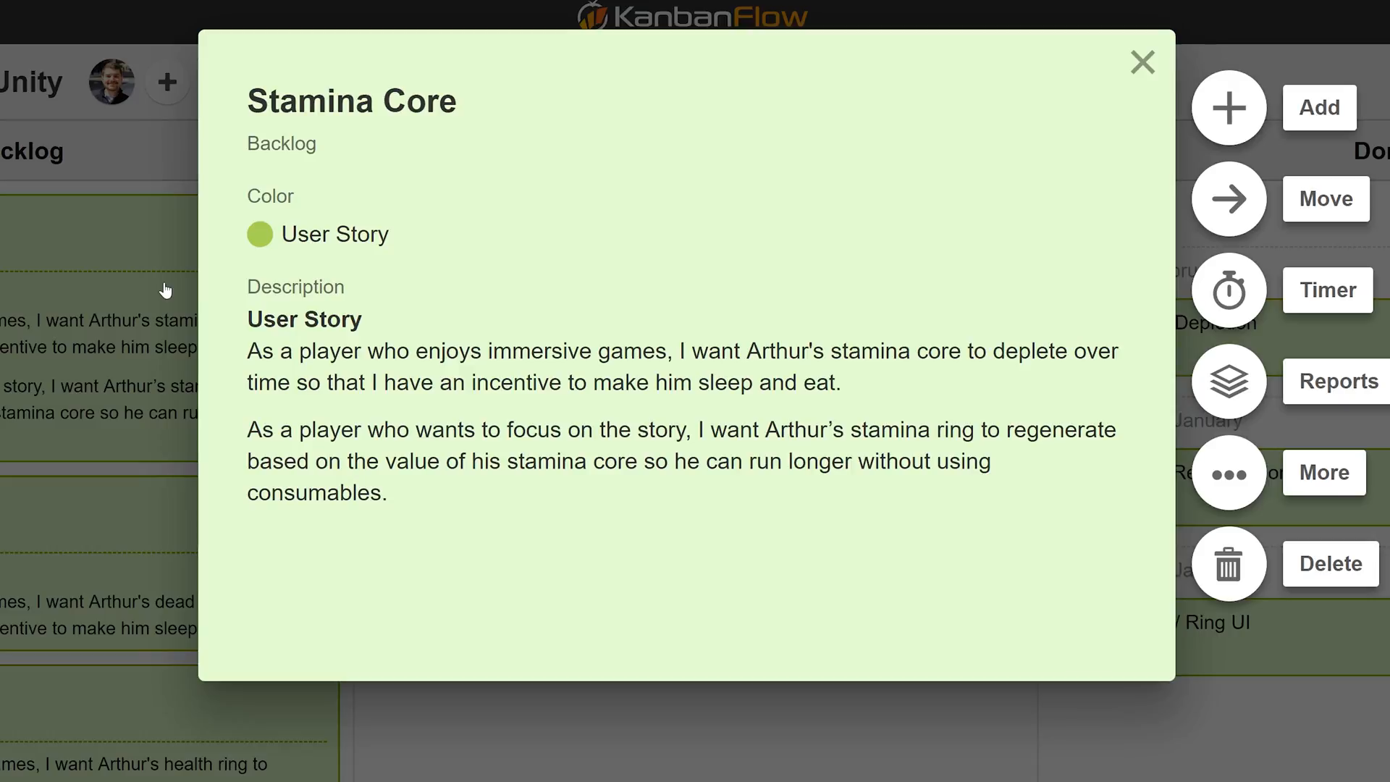
# - Close the Stamina Core card and return to the Unity editor with passing health tests
pyautogui.click(1142, 62)
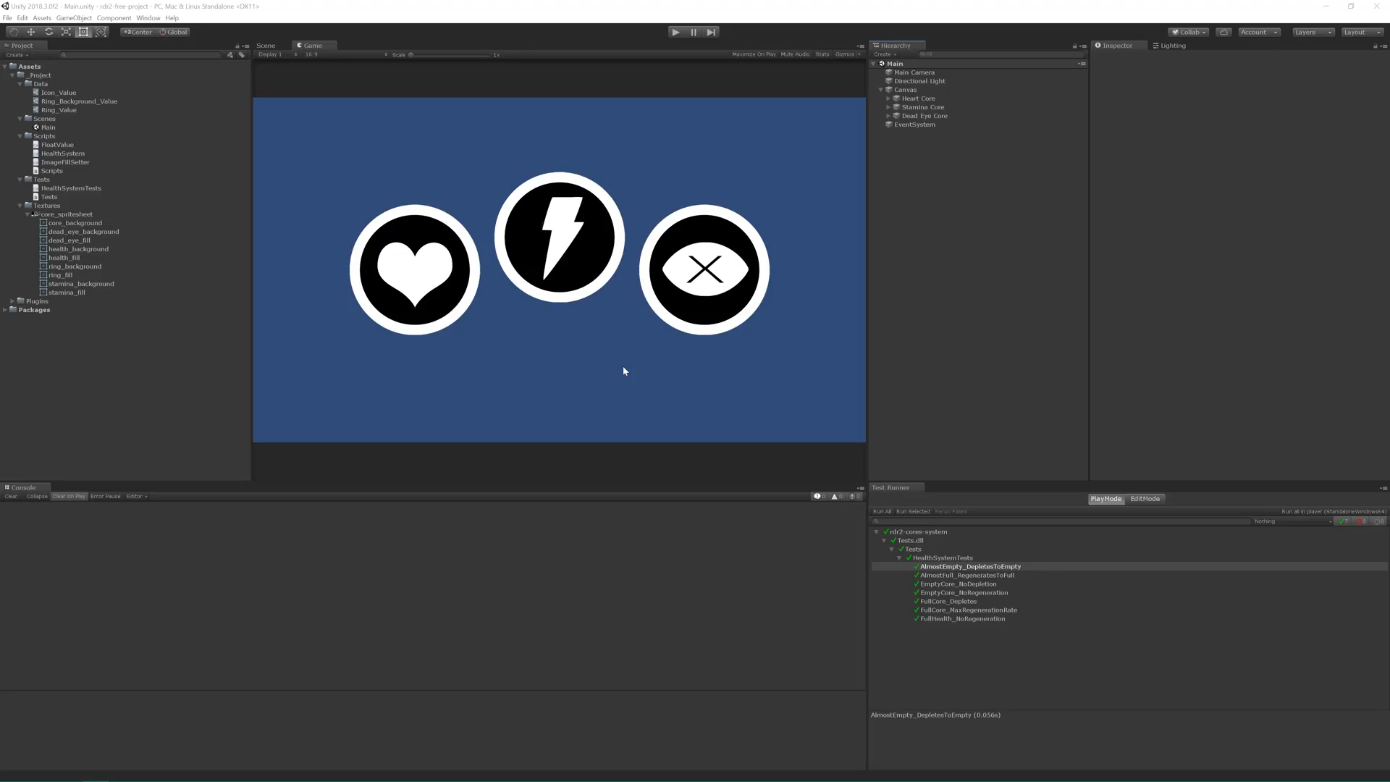
pyautogui.moveTo(665, 365)
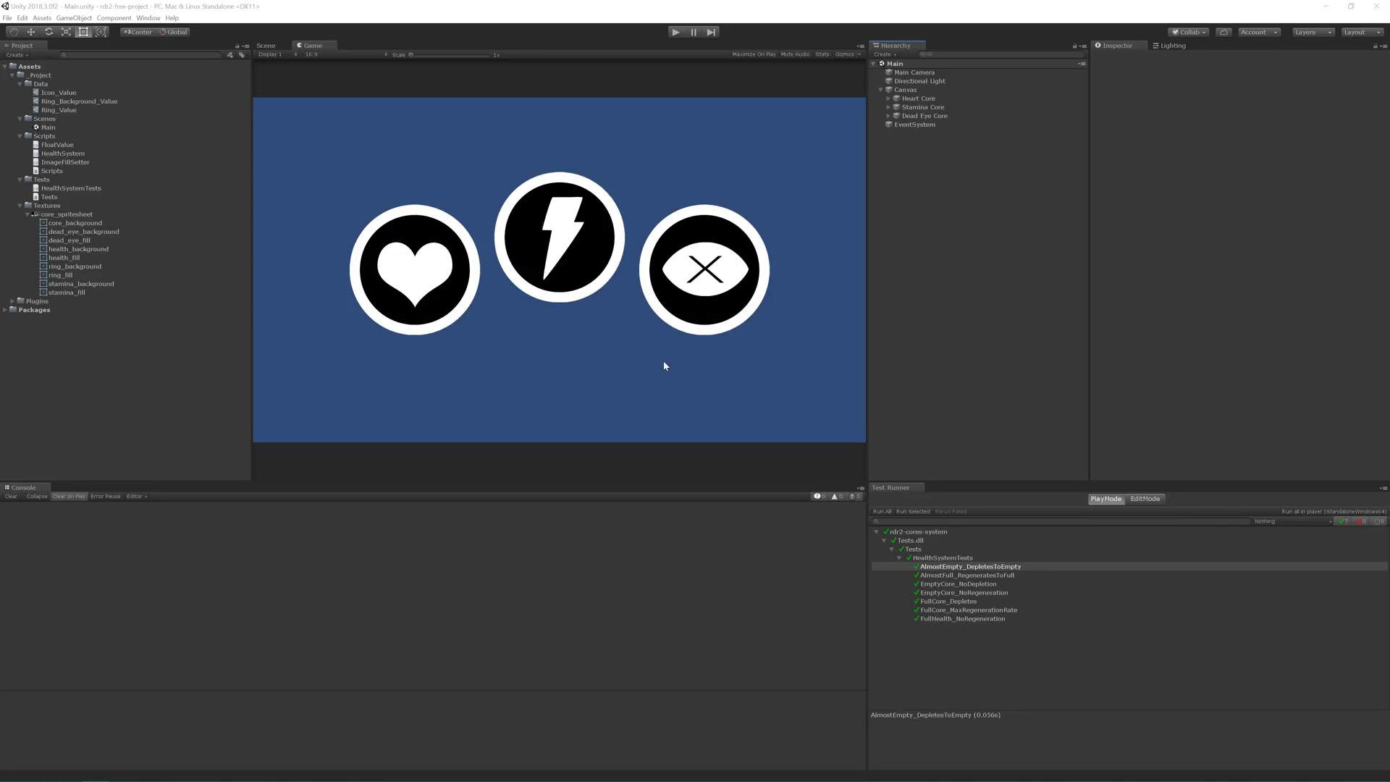
pyautogui.click(922, 106)
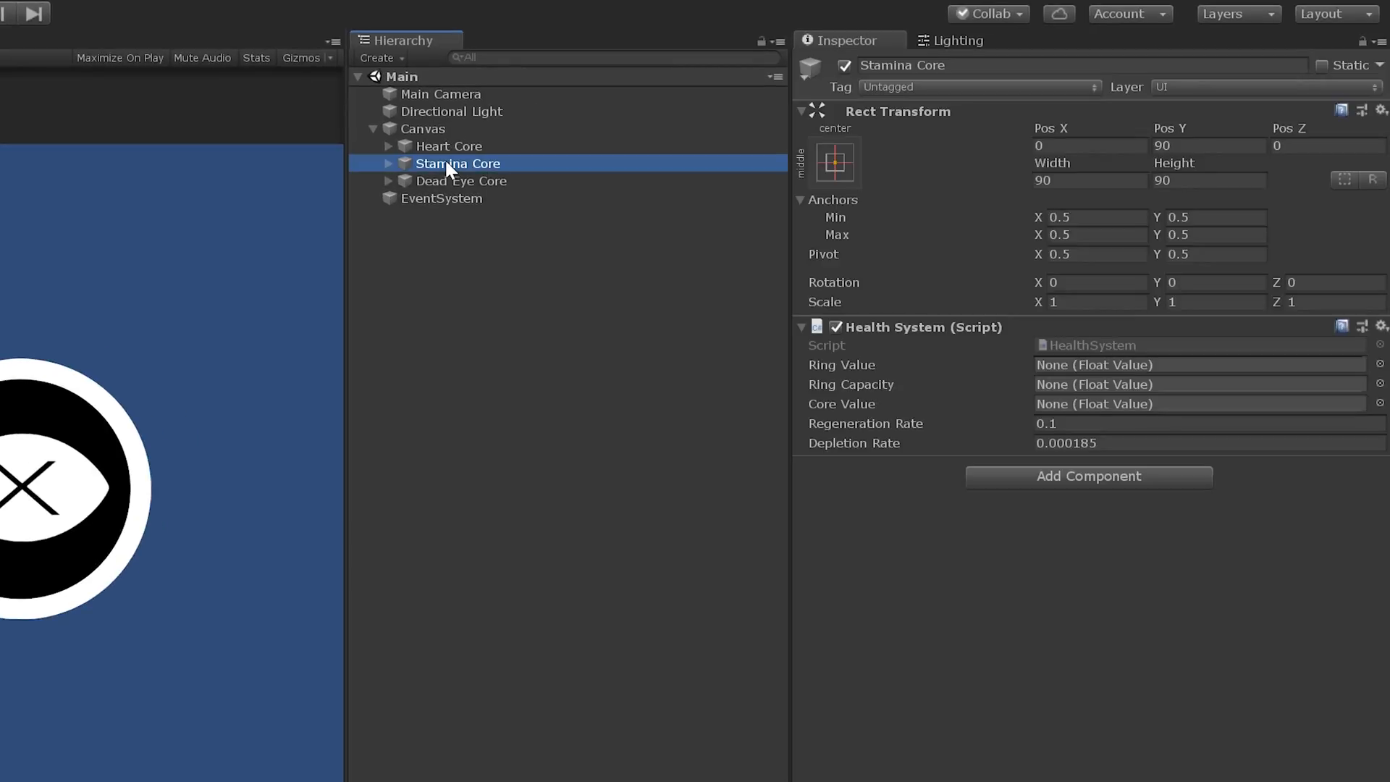
pyautogui.click(388, 163)
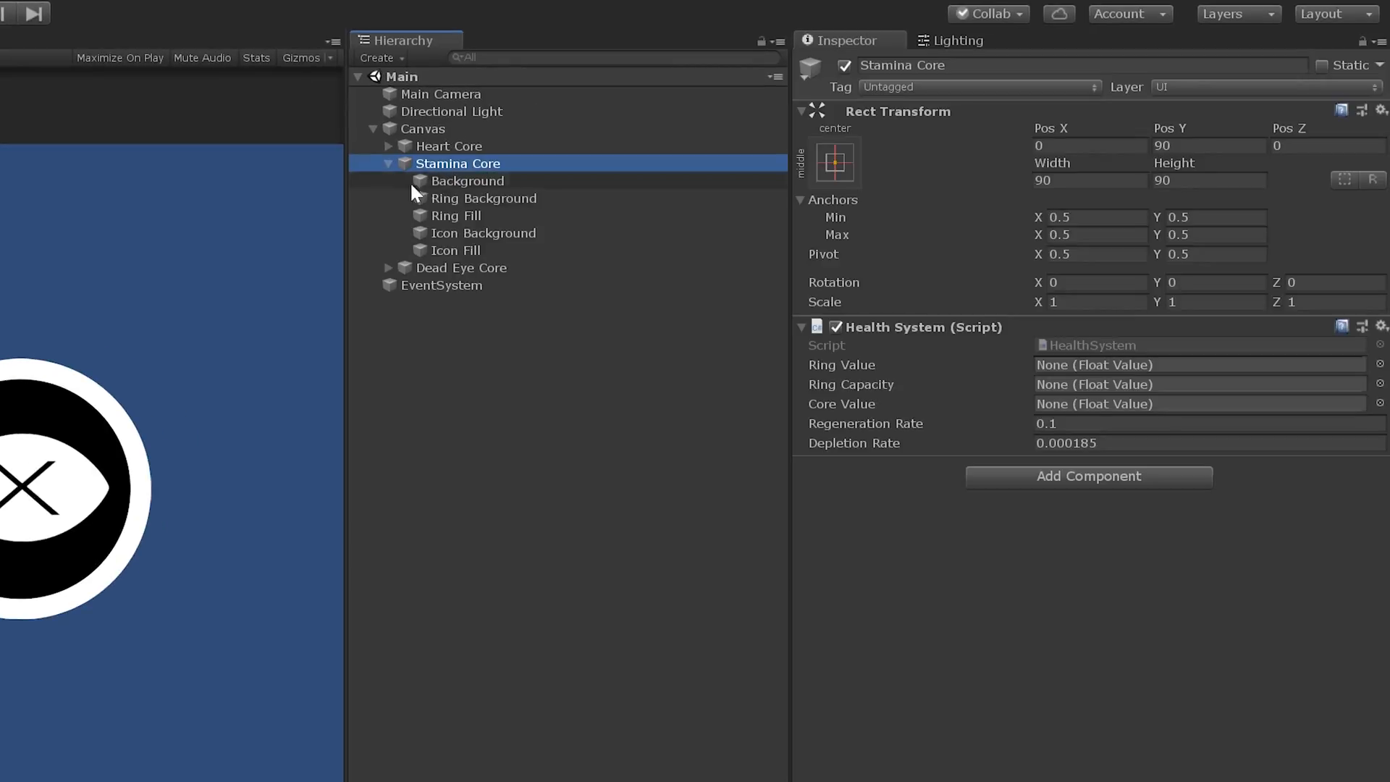
pyautogui.click(456, 250)
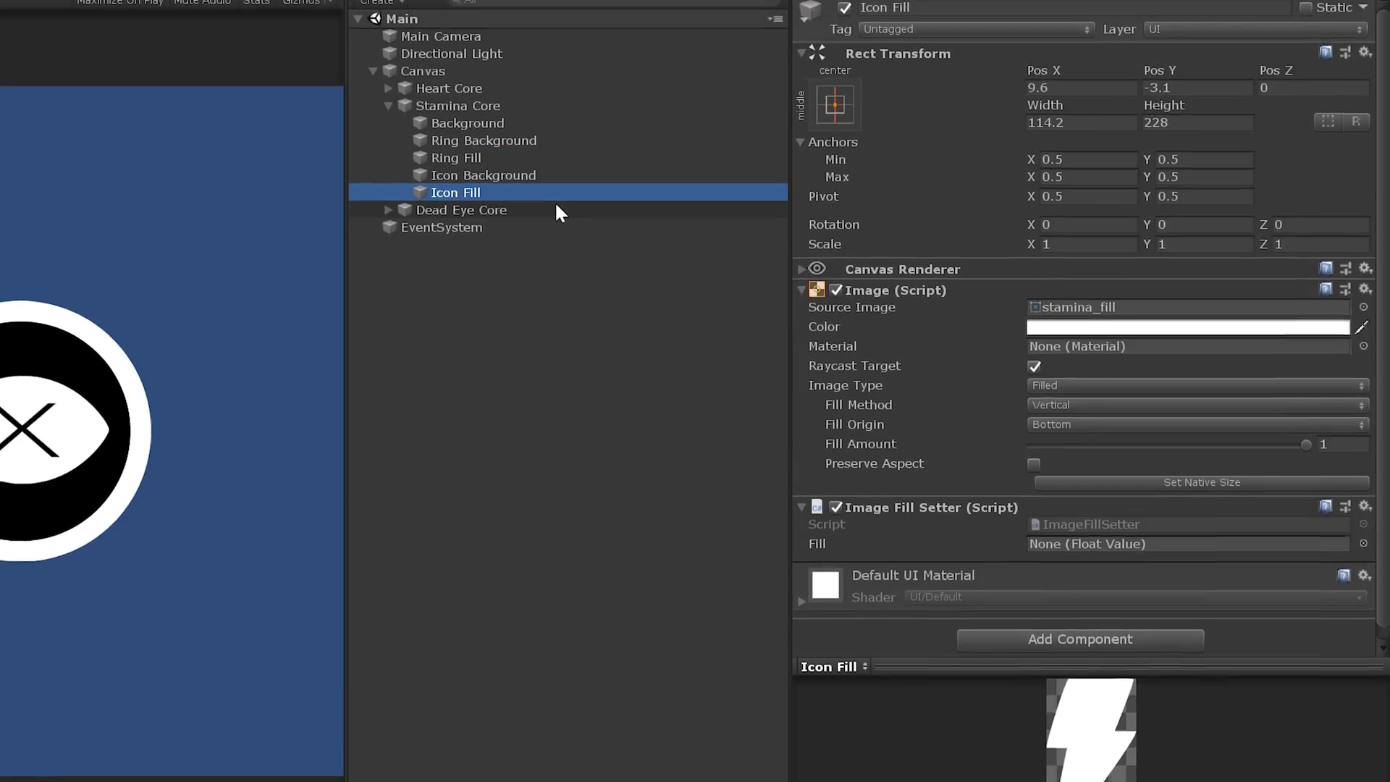
pyautogui.click(456, 163)
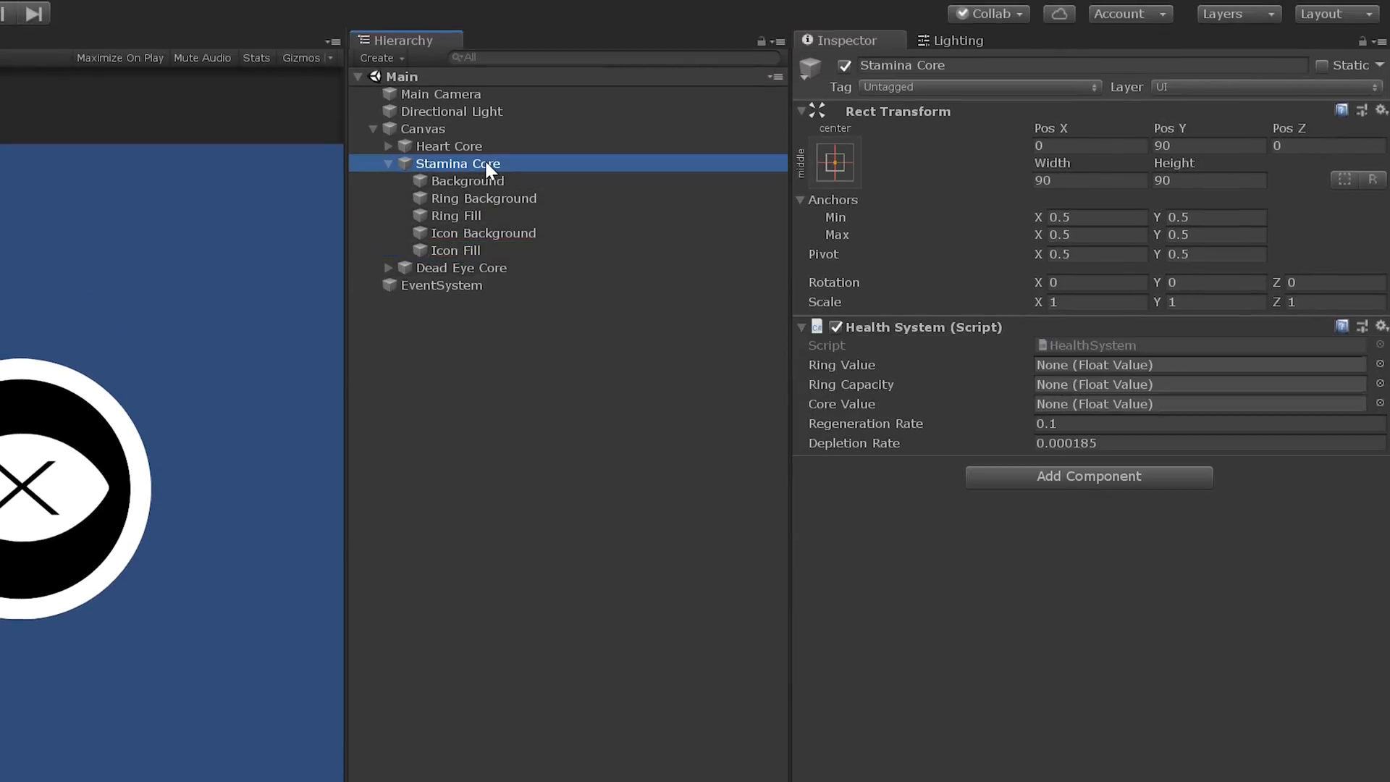
pyautogui.moveTo(1080, 344)
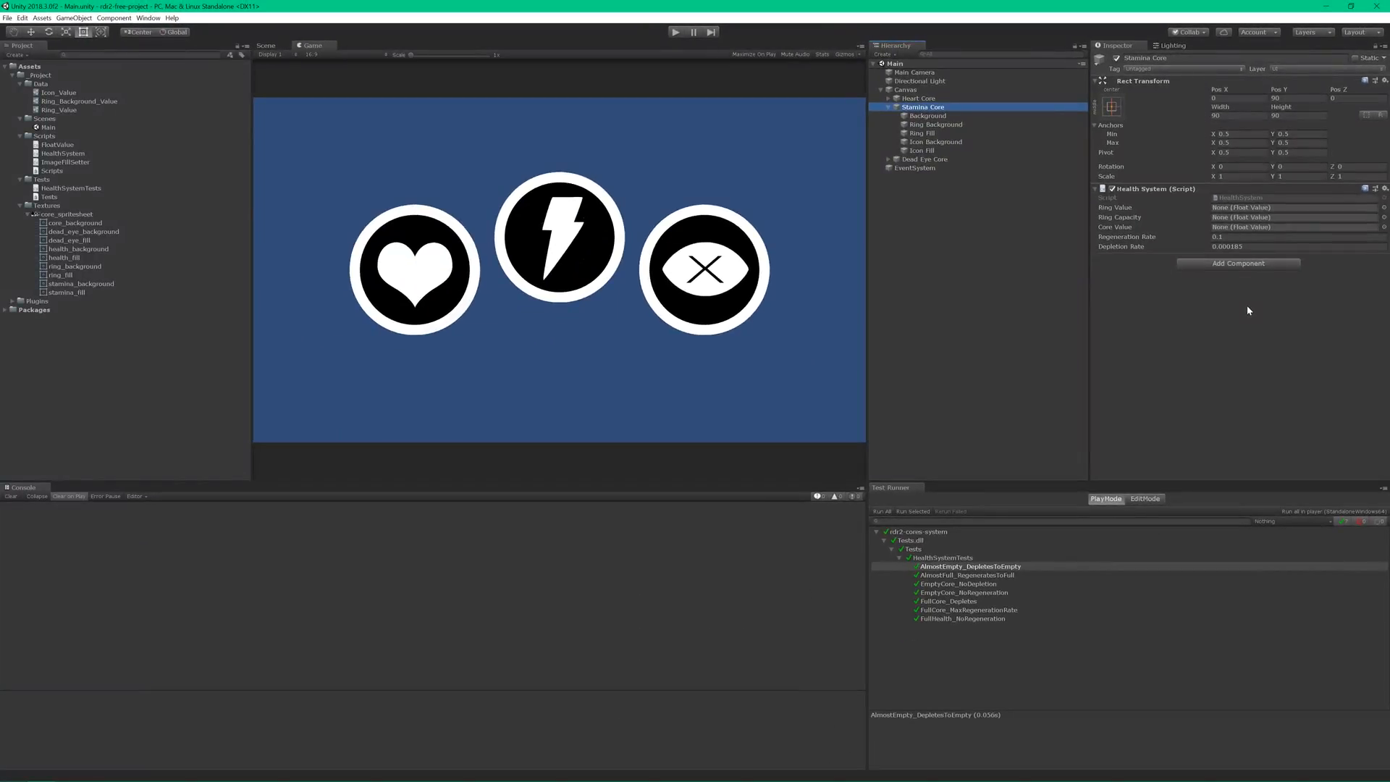
pyautogui.moveTo(1017, 346)
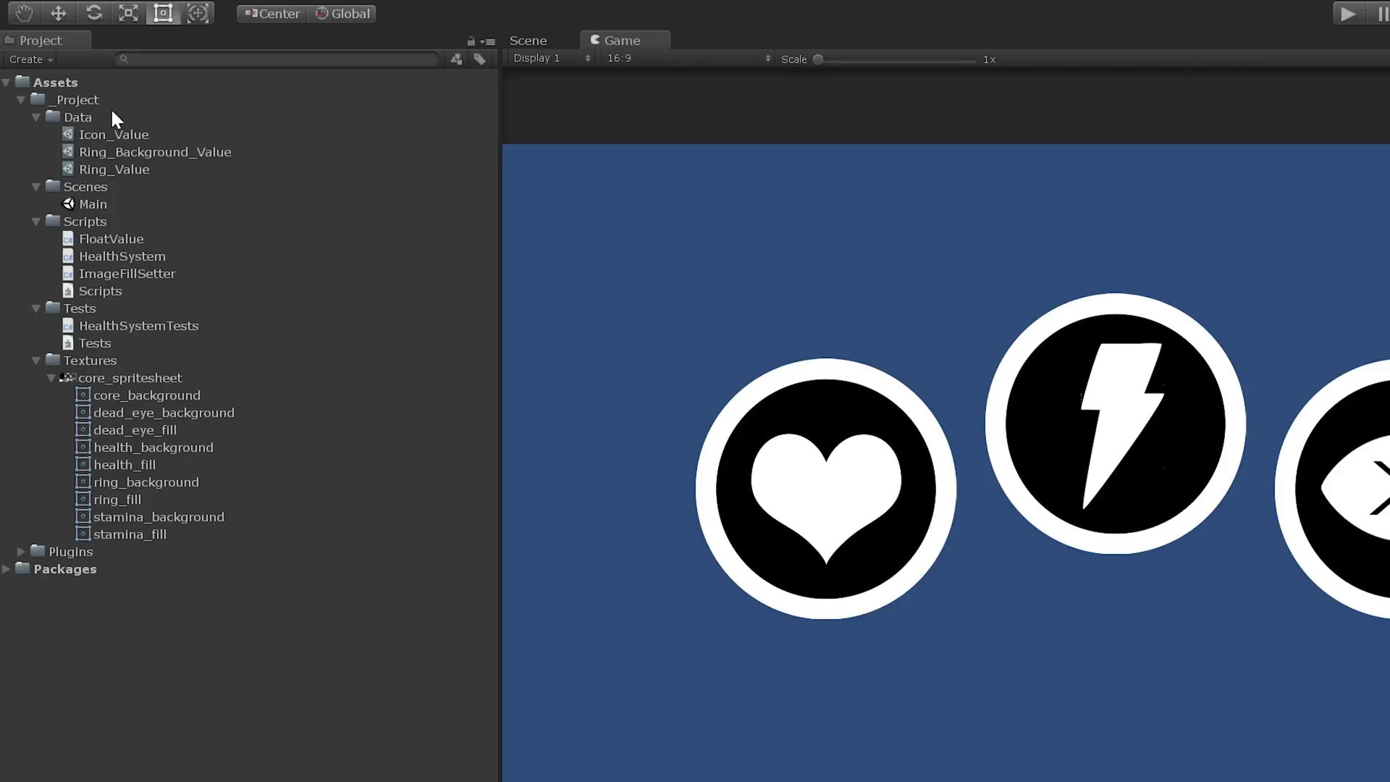
# - Rename the value assets to Health_Core_Value and Health_Ring_Capacity with a Health_ prefix
pyautogui.rightClick(113, 133)
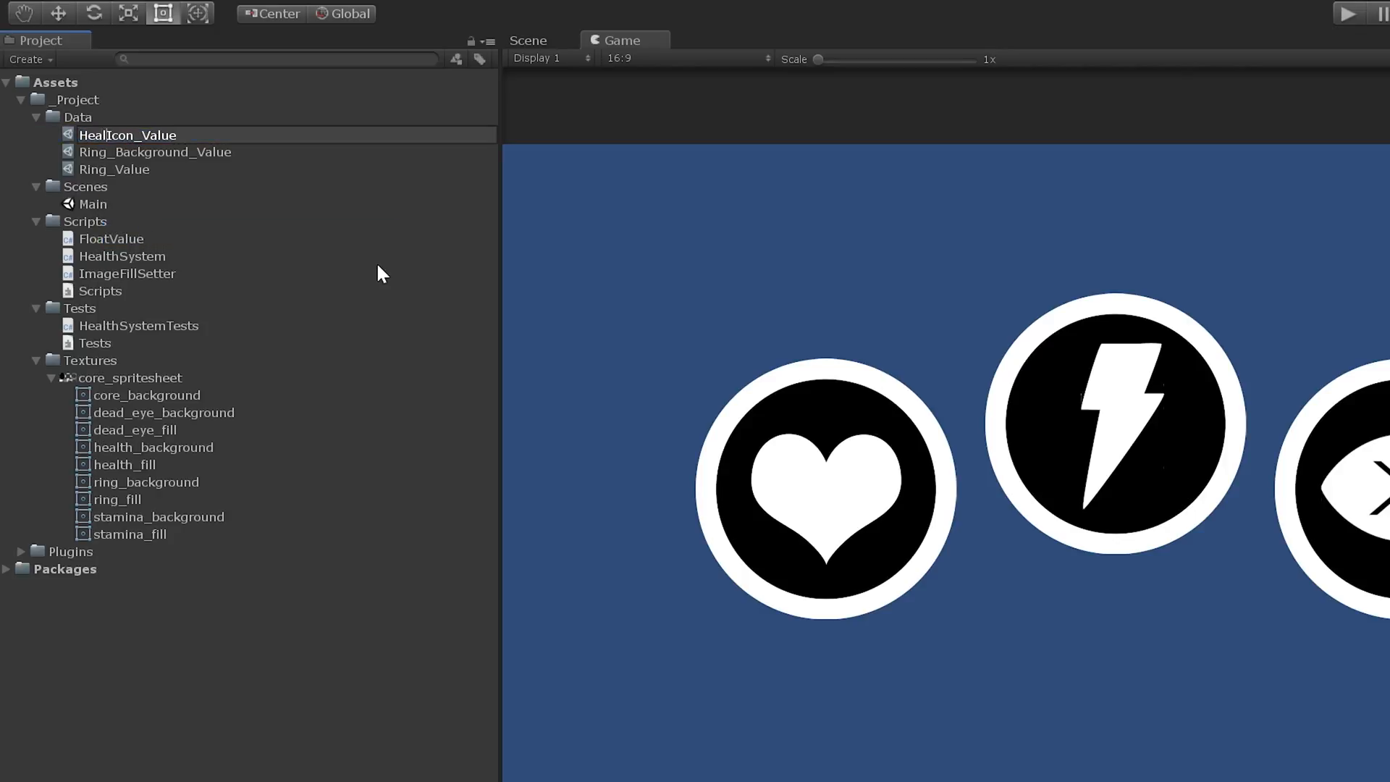
pyautogui.write('Health_Core_V')
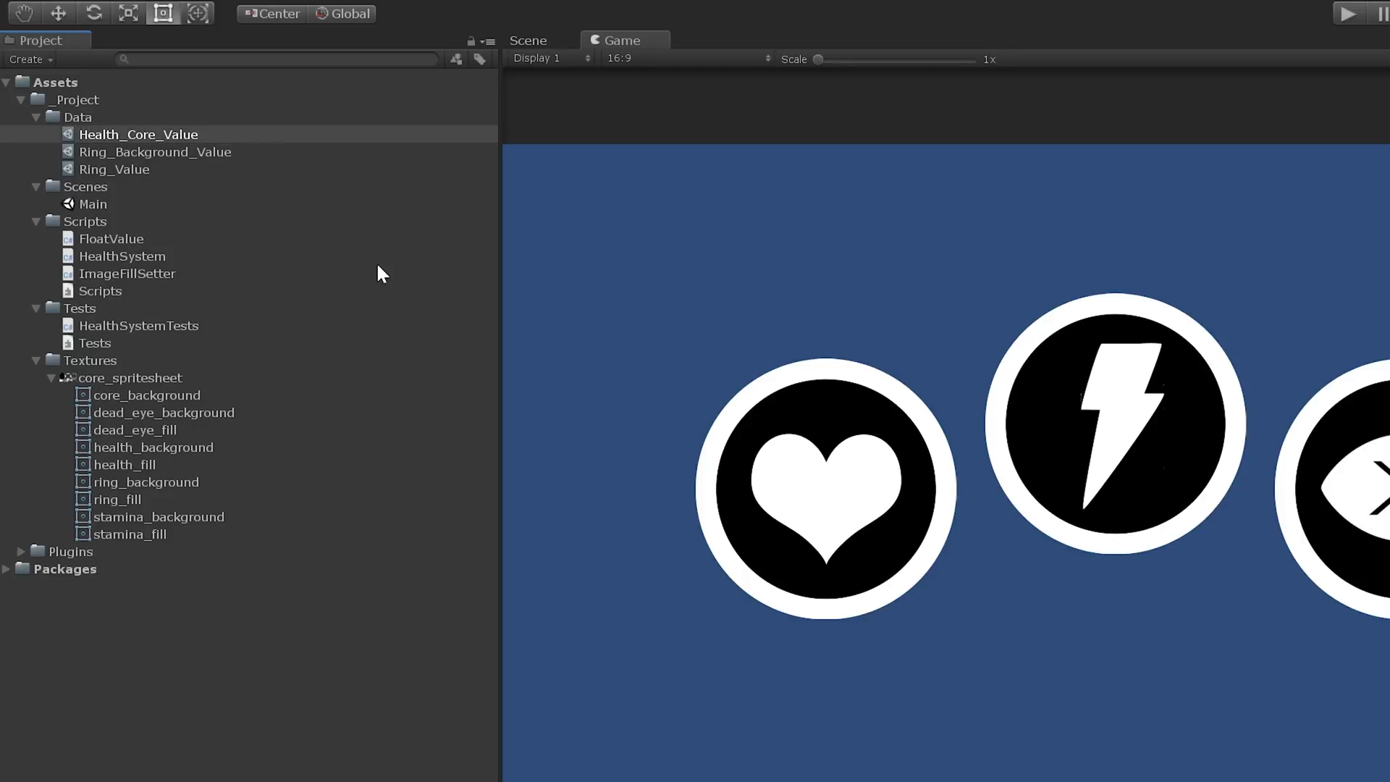
pyautogui.rightClick(153, 152)
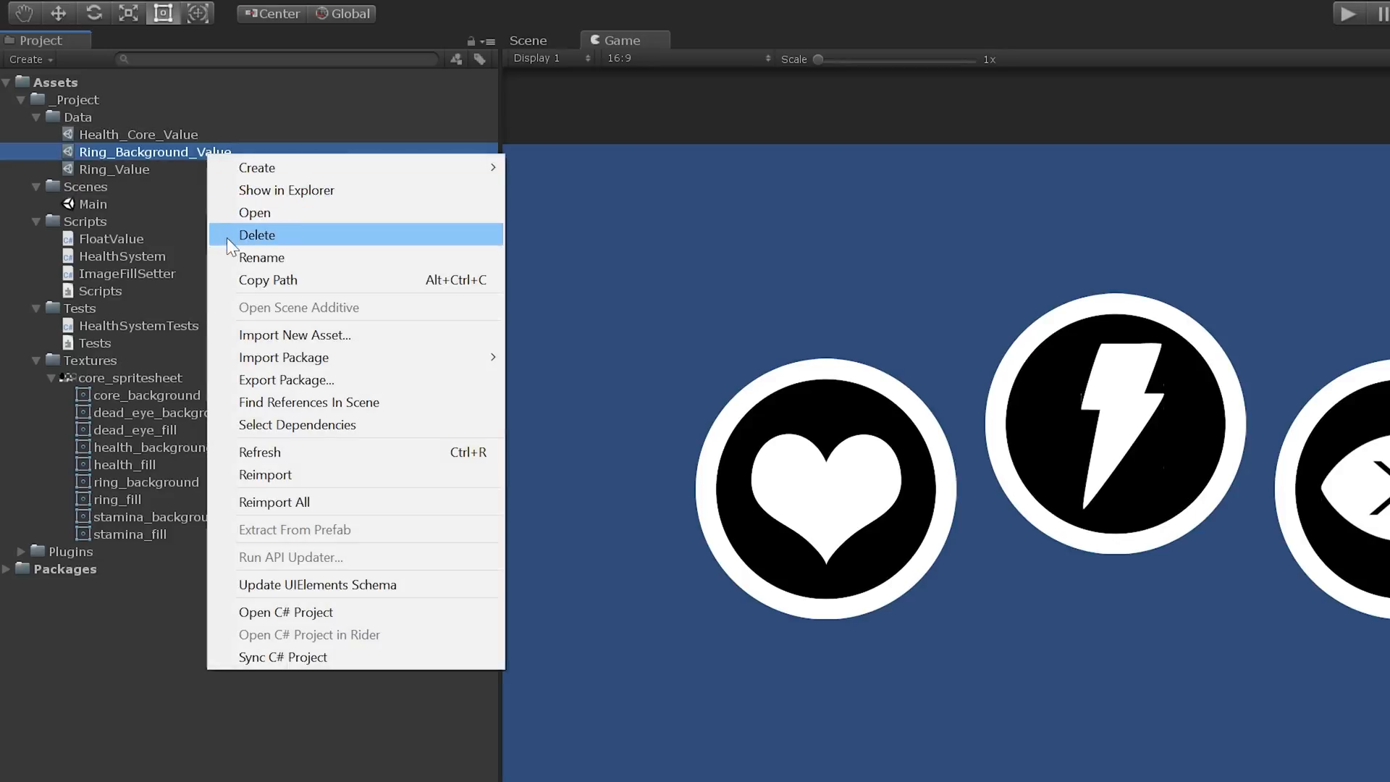
pyautogui.click(262, 257)
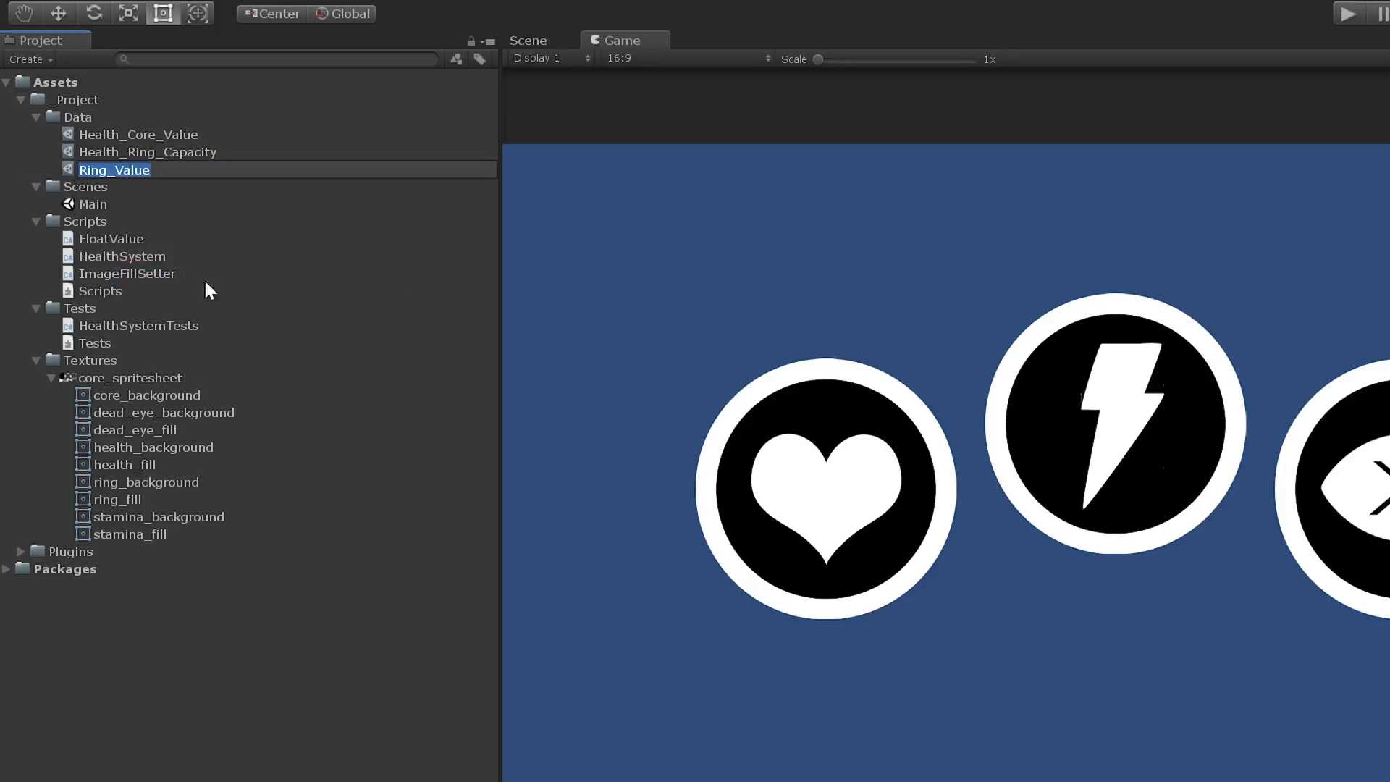
pyautogui.write('Health_Ring')
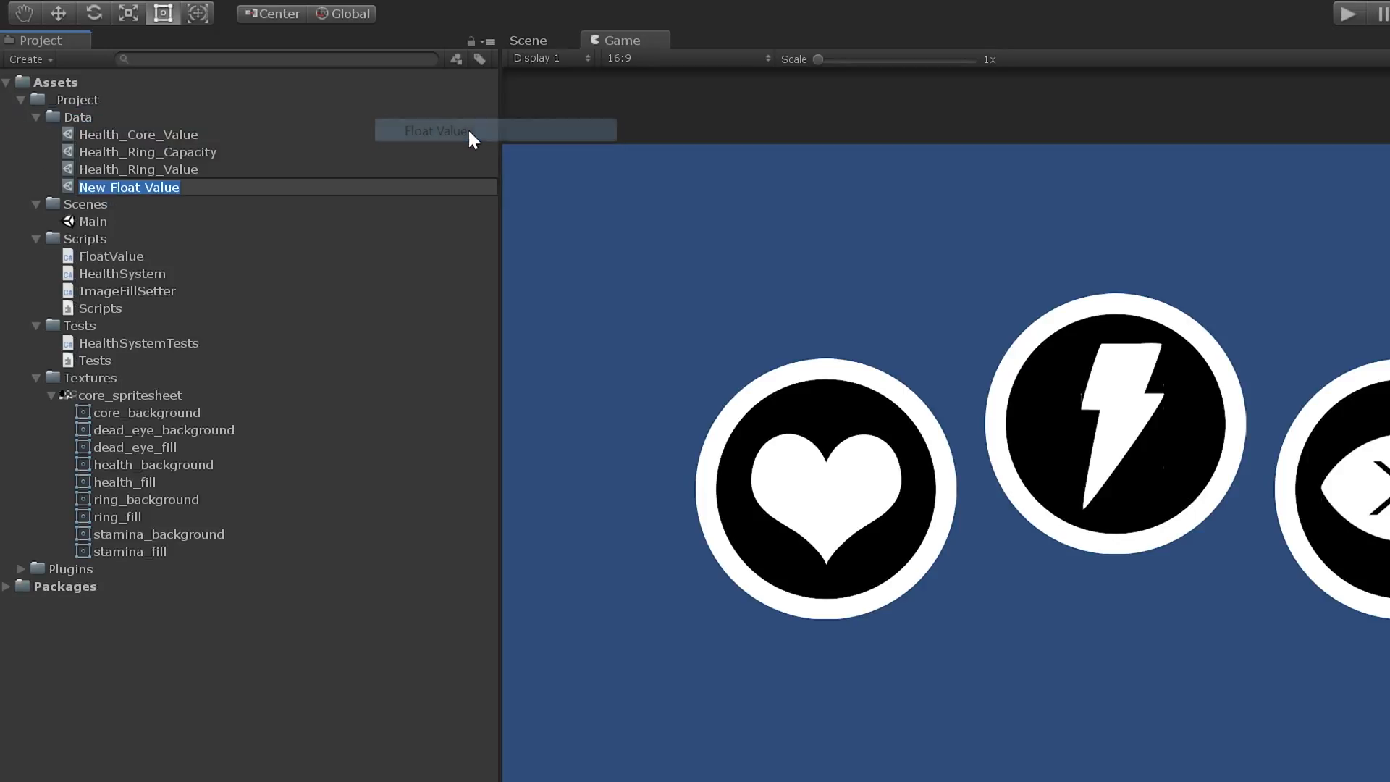
# - Name new float assets Stamina_Core_Value, Stamina_Ring_Capacity and Stamina_Ring_Value
pyautogui.write('Stamina_C')
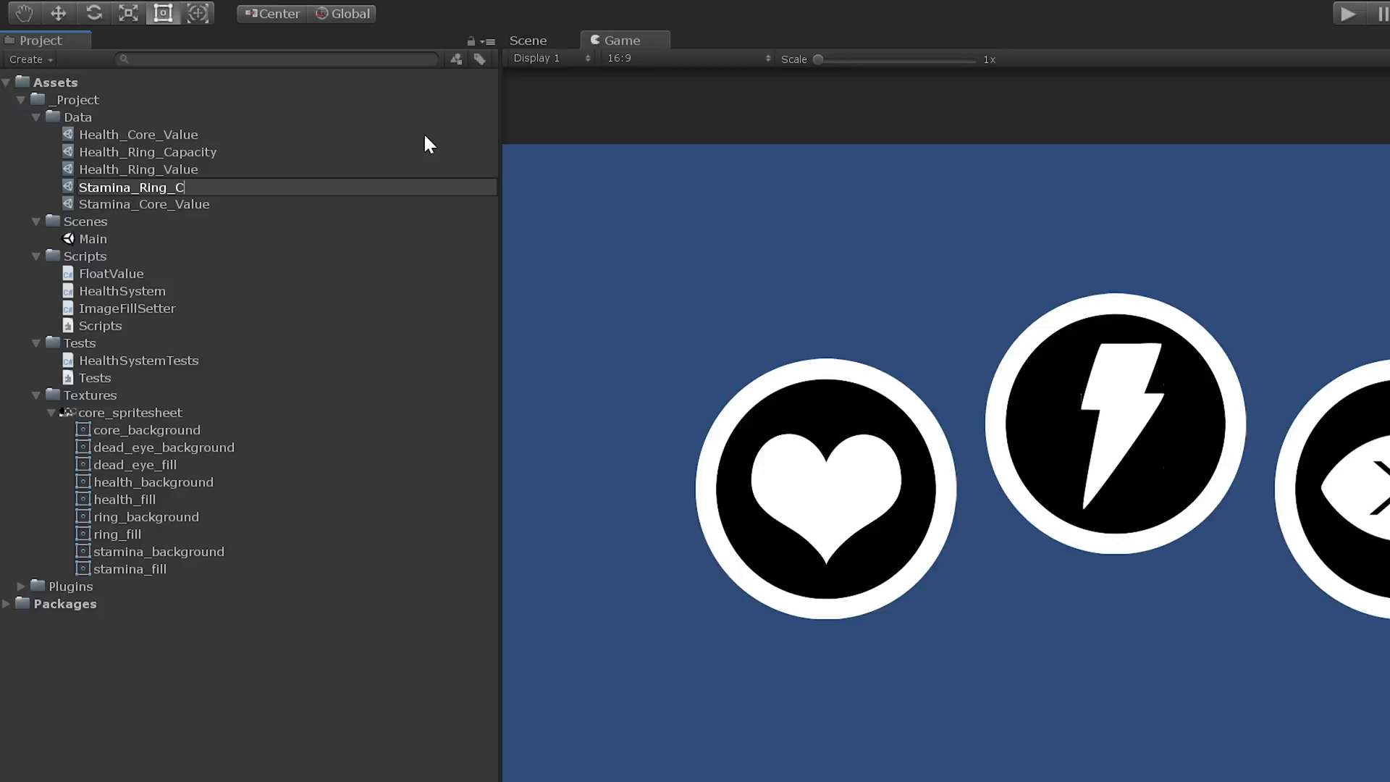
pyautogui.press('Return')
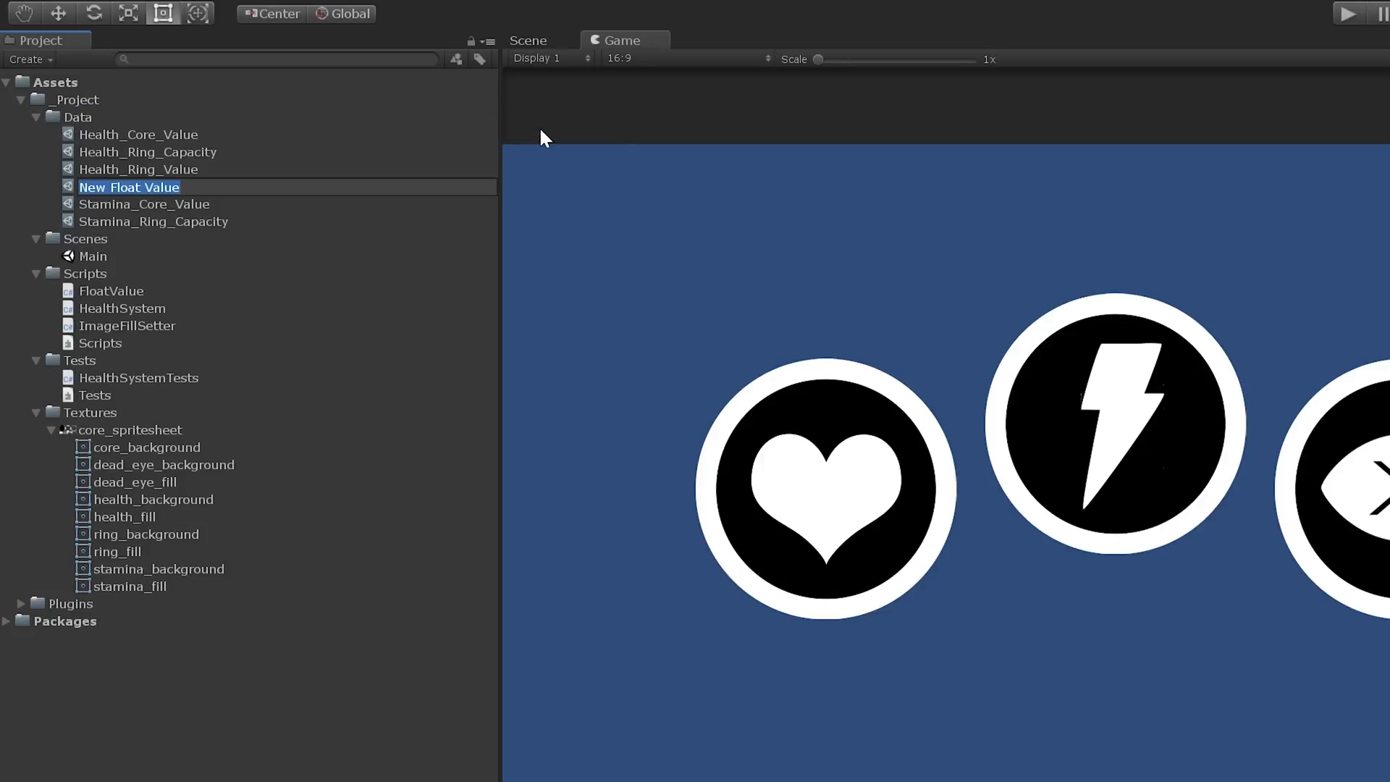
pyautogui.write('Stamina_Ring_Value')
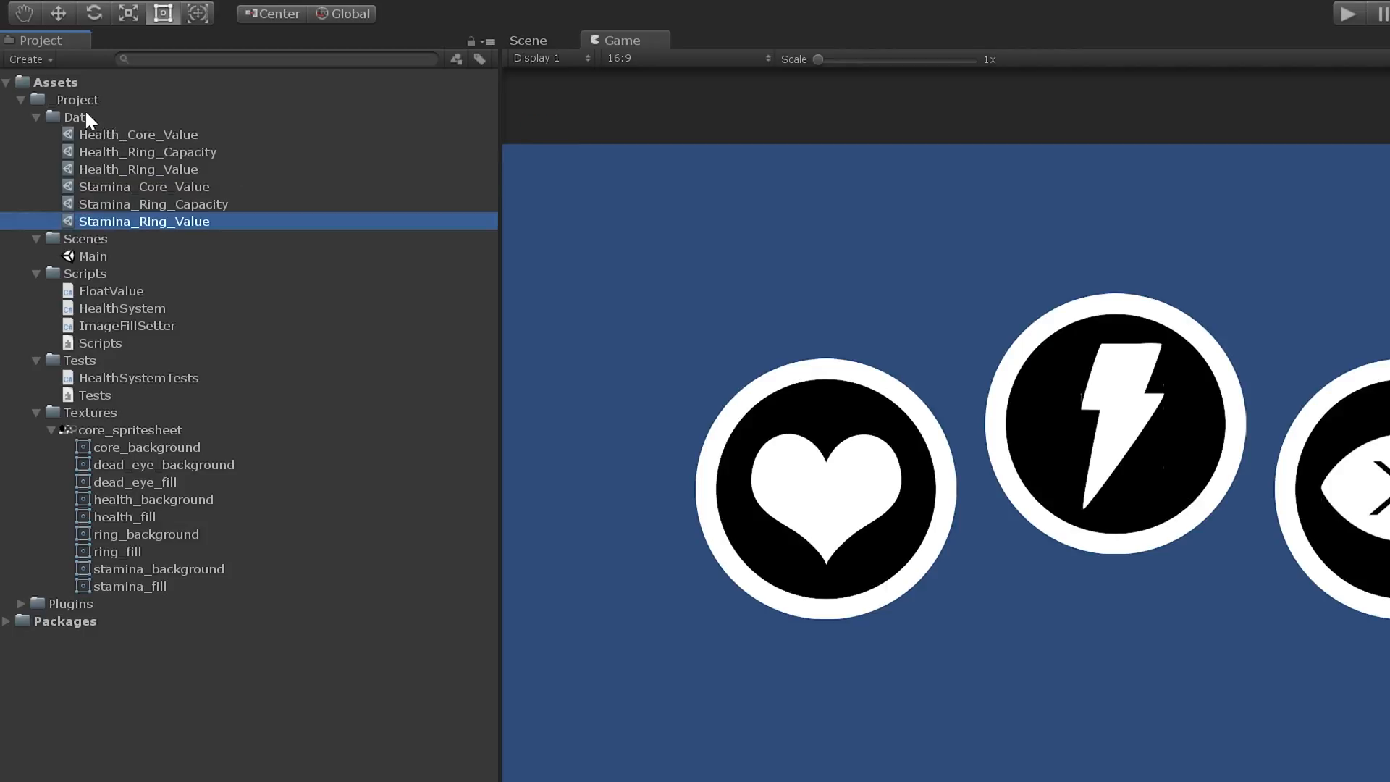
# - Create float value assets for Dead_Eye_Core_Value and Dead_Eye_Ring_Capacity in the Data folder
pyautogui.rightClick(76, 116)
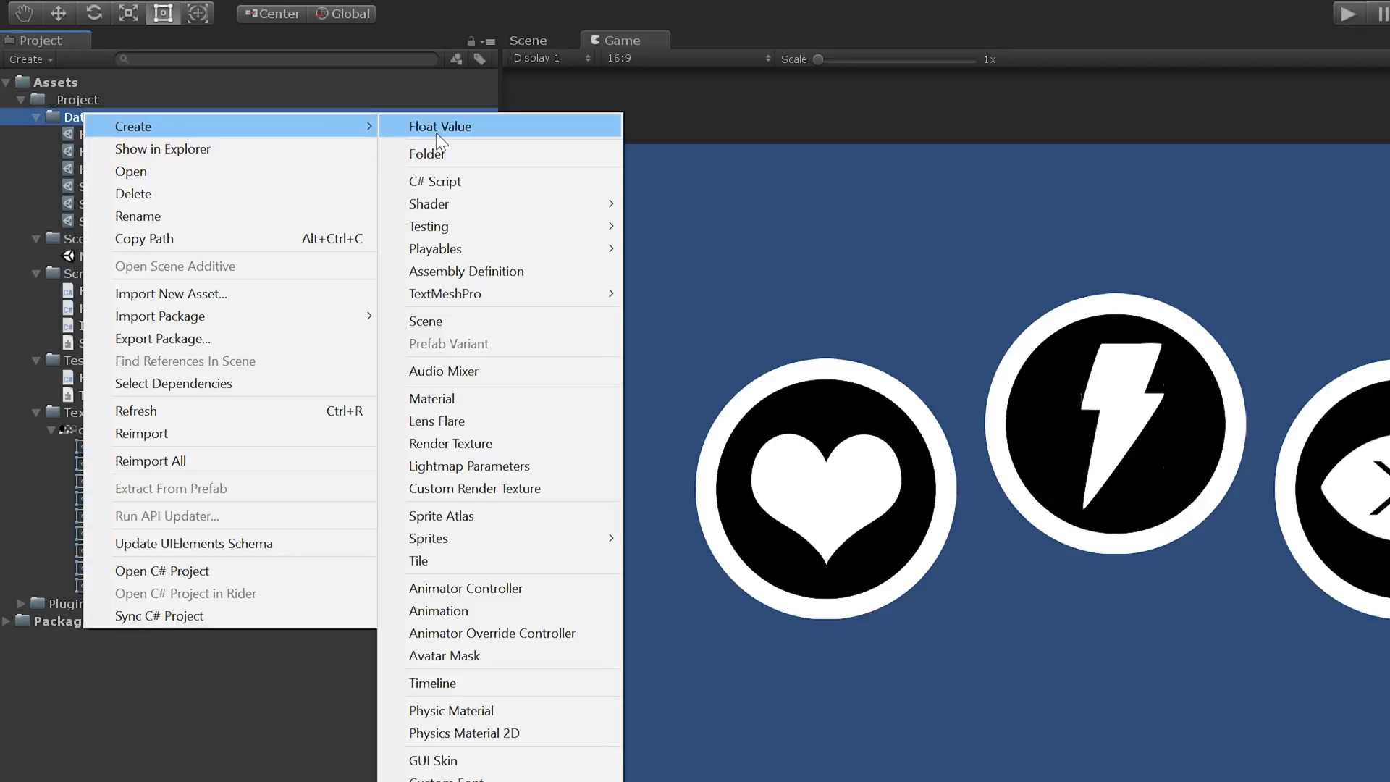
pyautogui.click(440, 126)
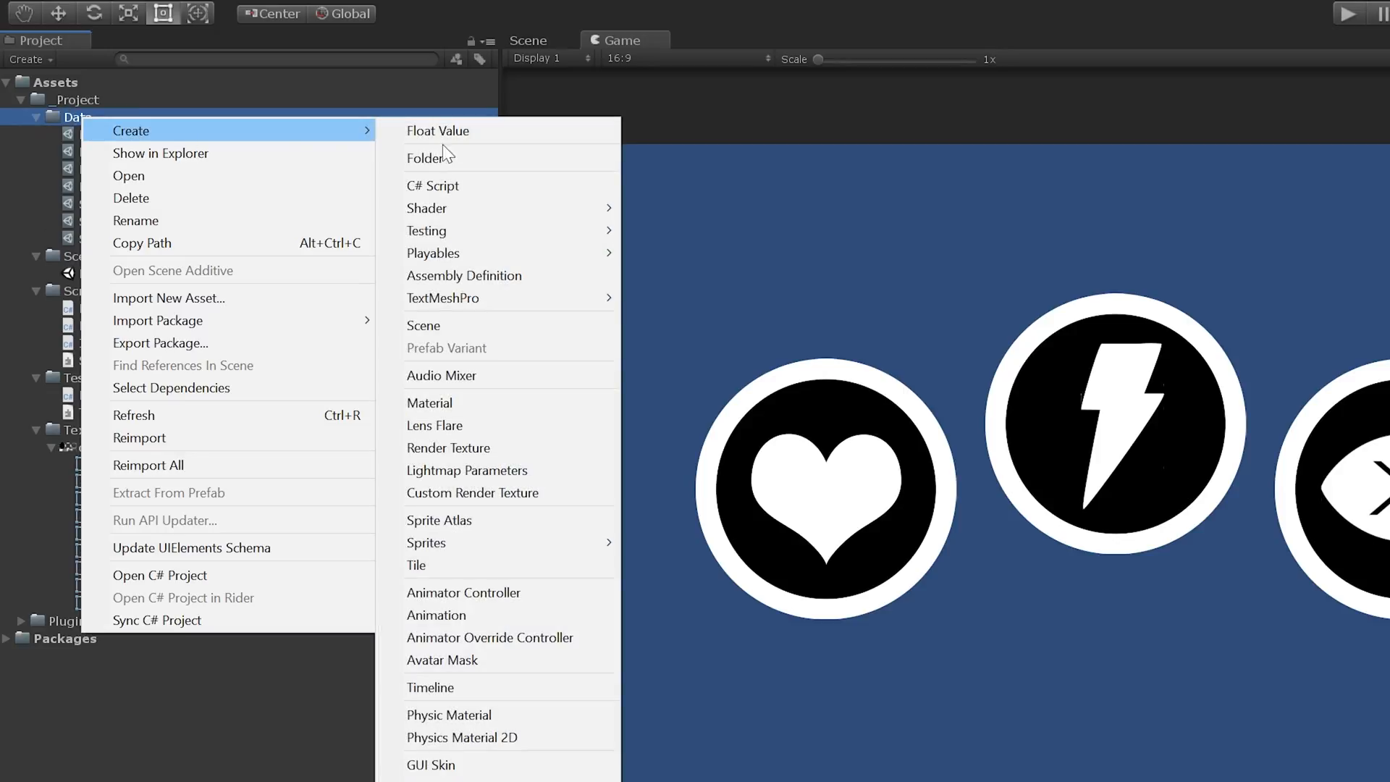
pyautogui.click(437, 130)
pyautogui.write('Dead_Eye_Ring_')
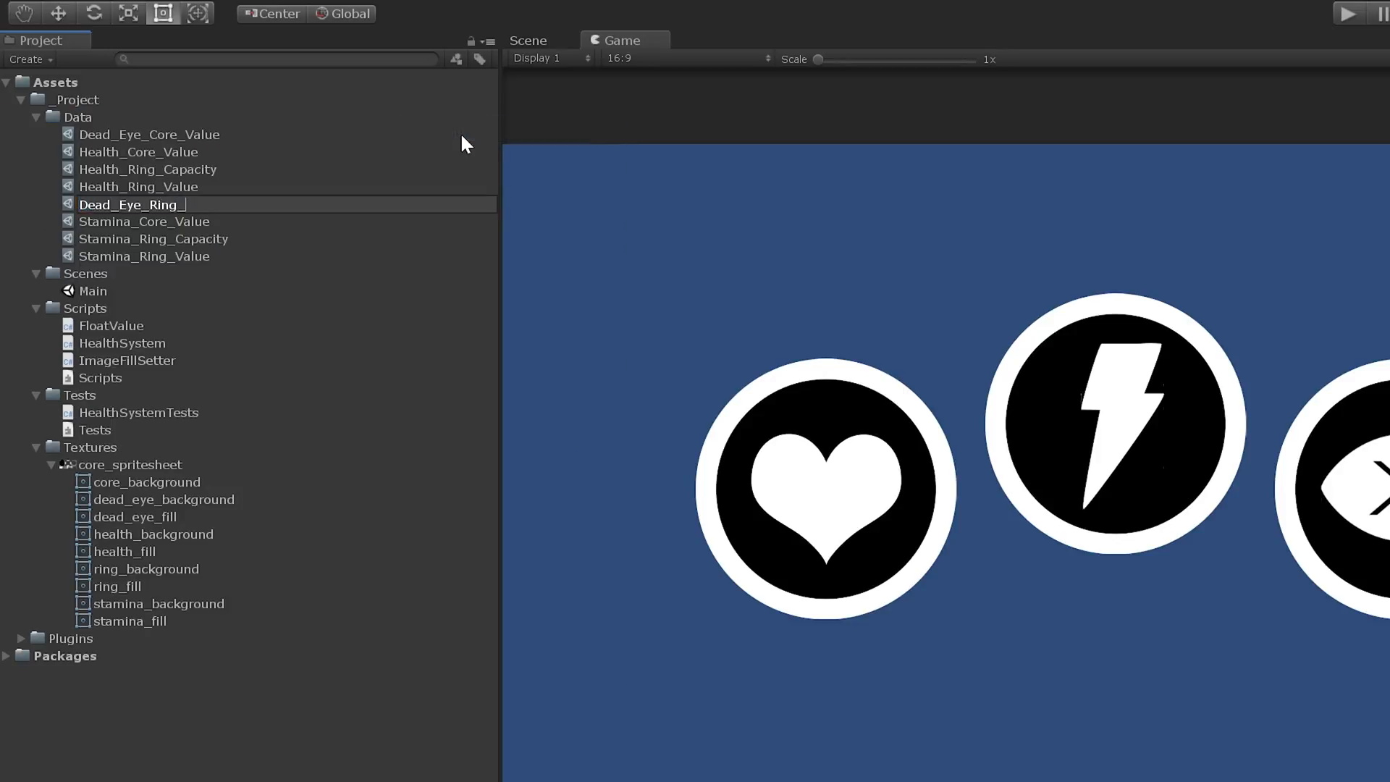
pyautogui.rightClick(78, 116)
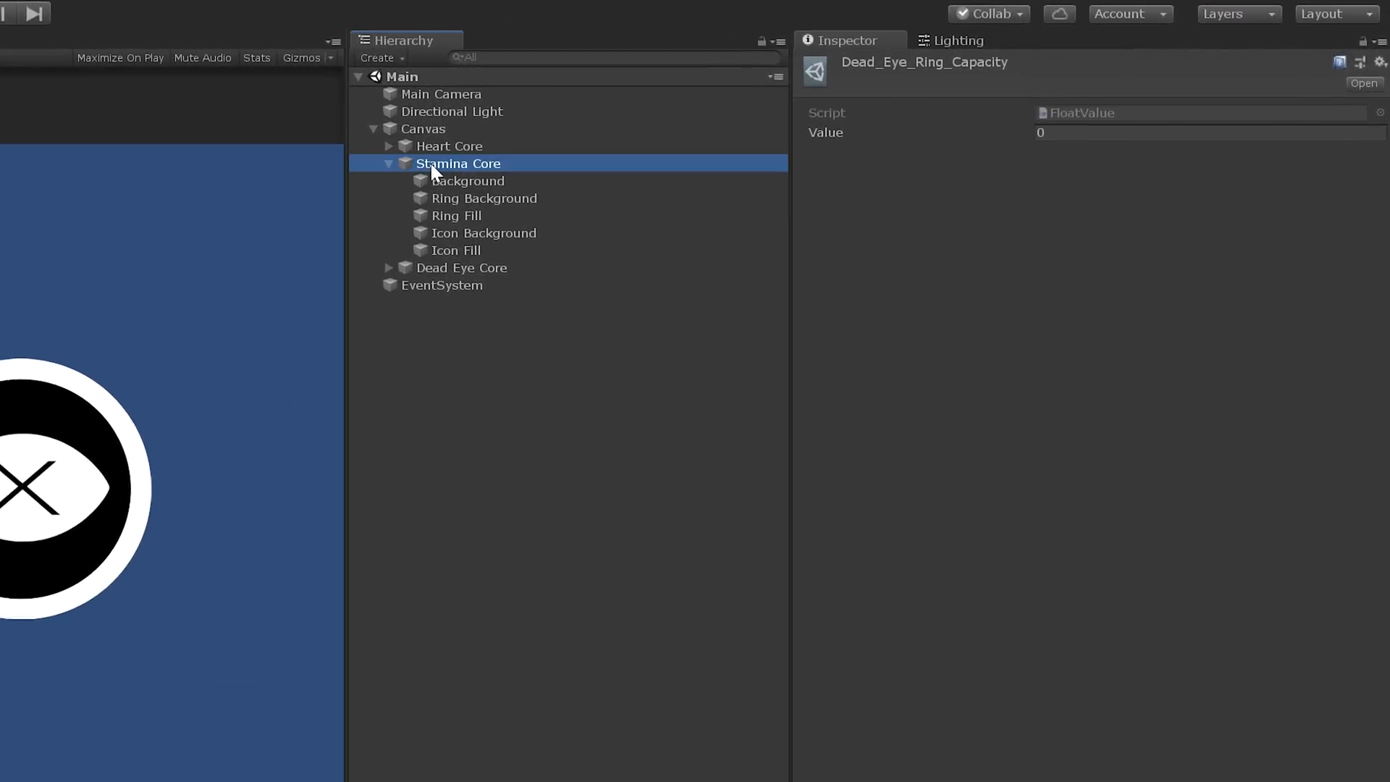
# - Assign Stamina_Ring_Capacity and the stamina core value to the Stamina Core's Health System
pyautogui.click(459, 164)
pyautogui.write('sta')
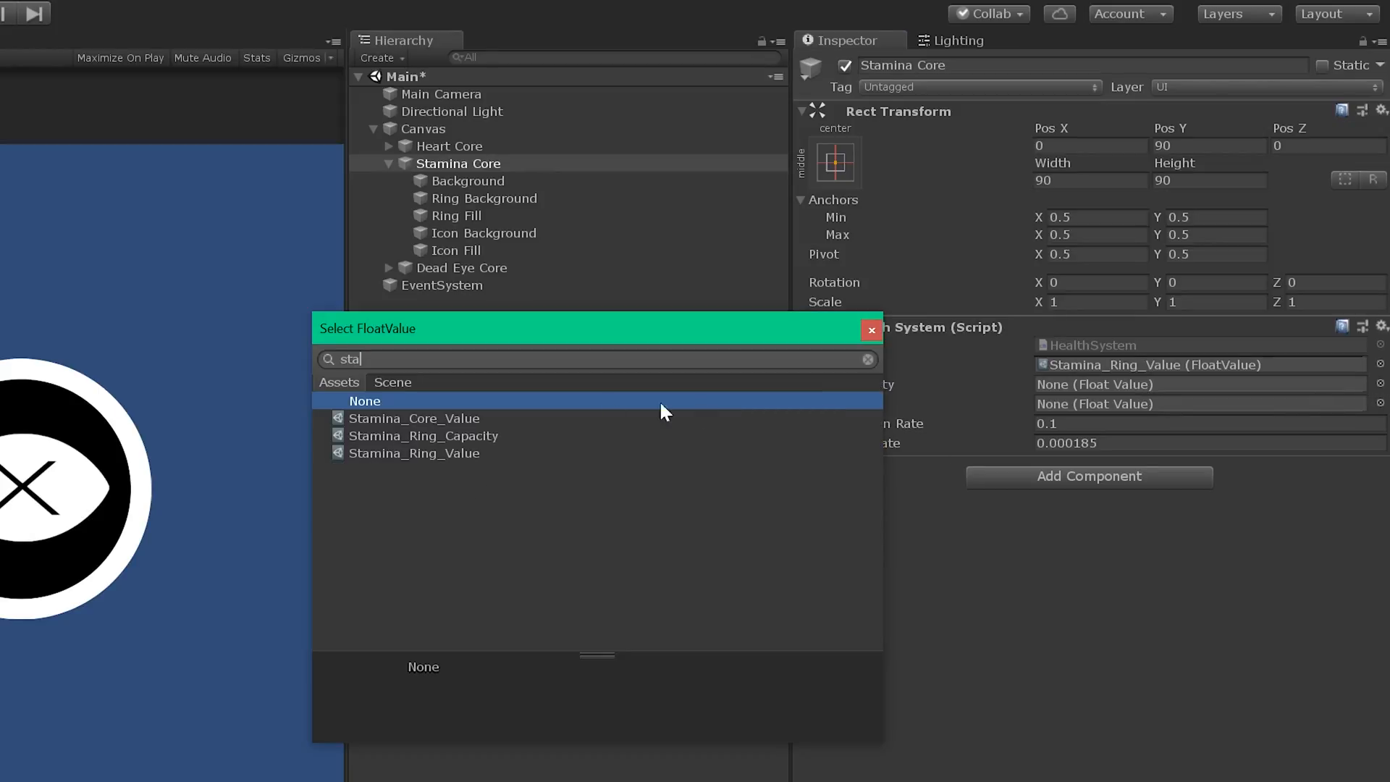
pyautogui.click(868, 359)
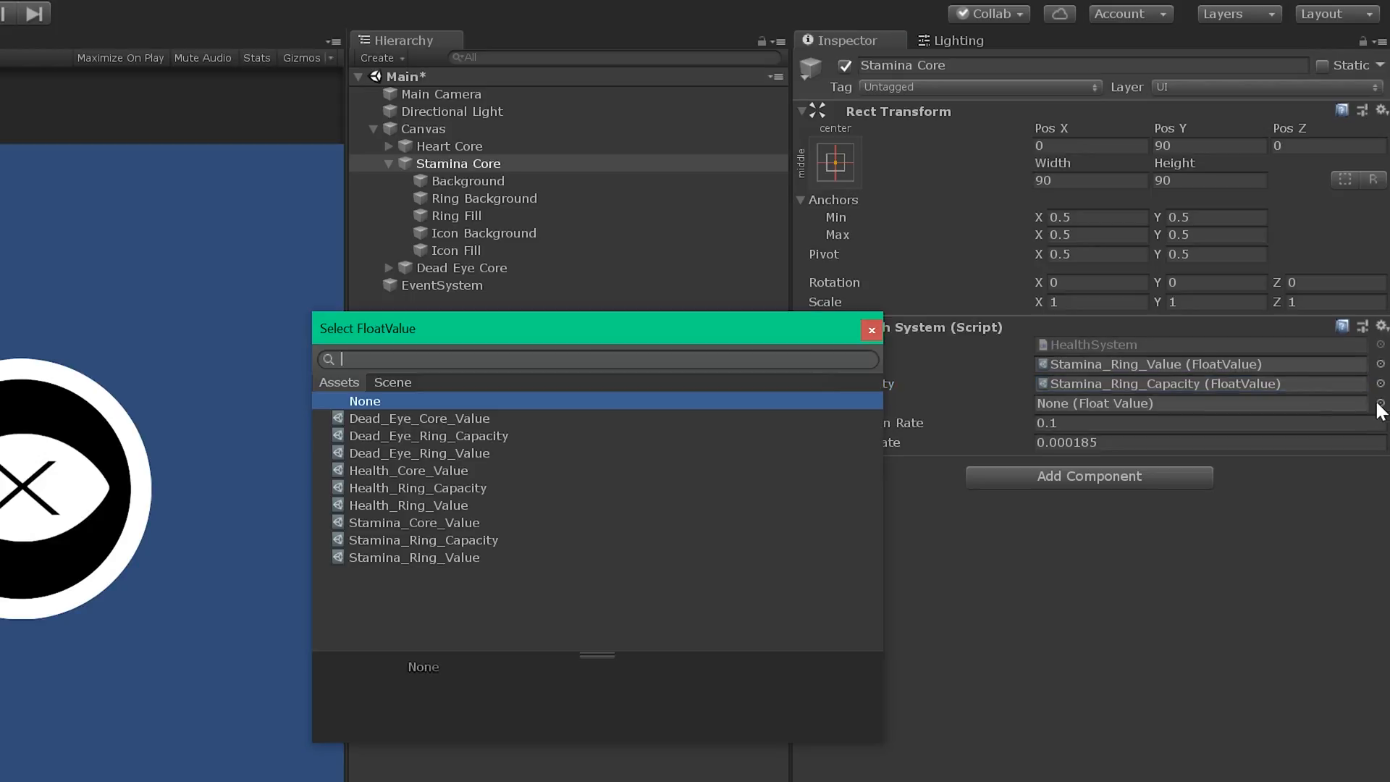
pyautogui.click(414, 523)
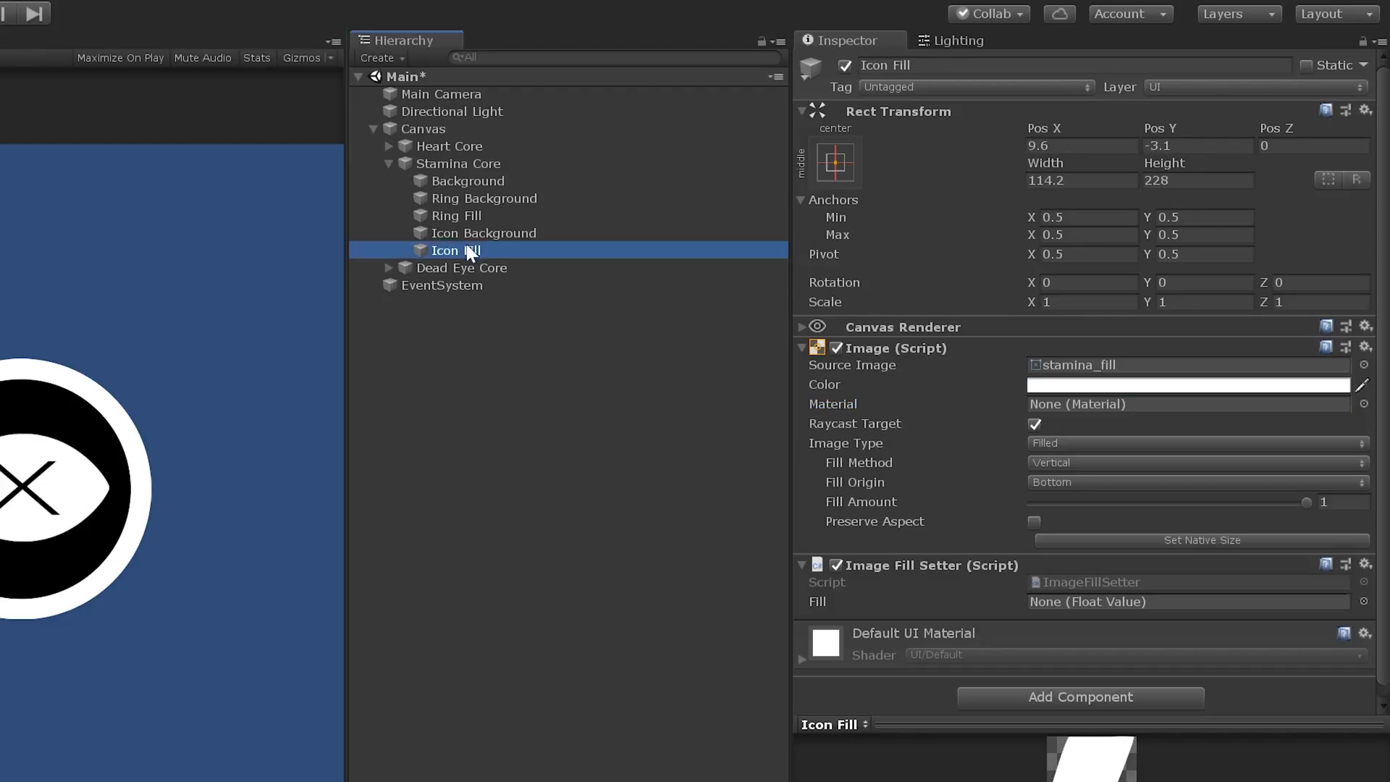
# - Wire the stamina Icon Fill to its float value, save the scene and move to Dead Eye Core
pyautogui.click(1364, 602)
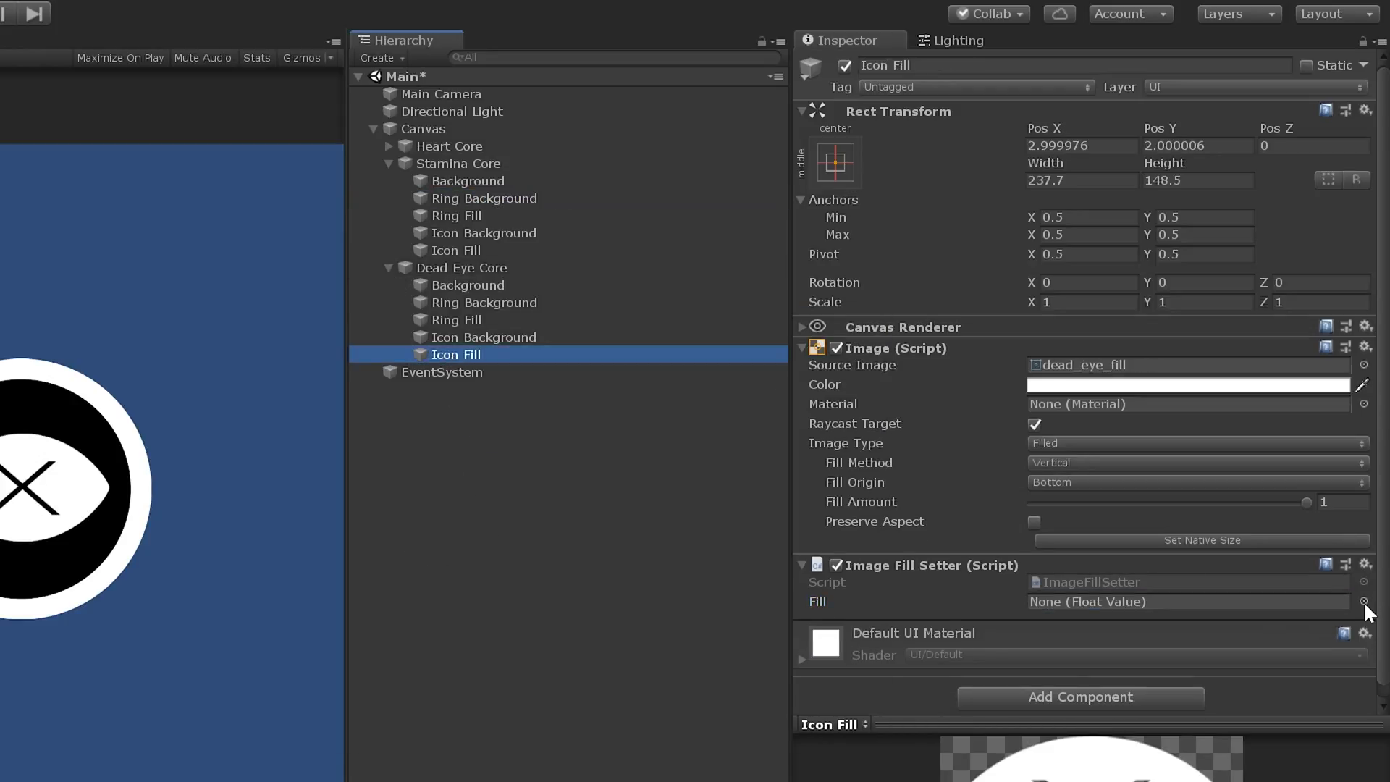
pyautogui.click(457, 318)
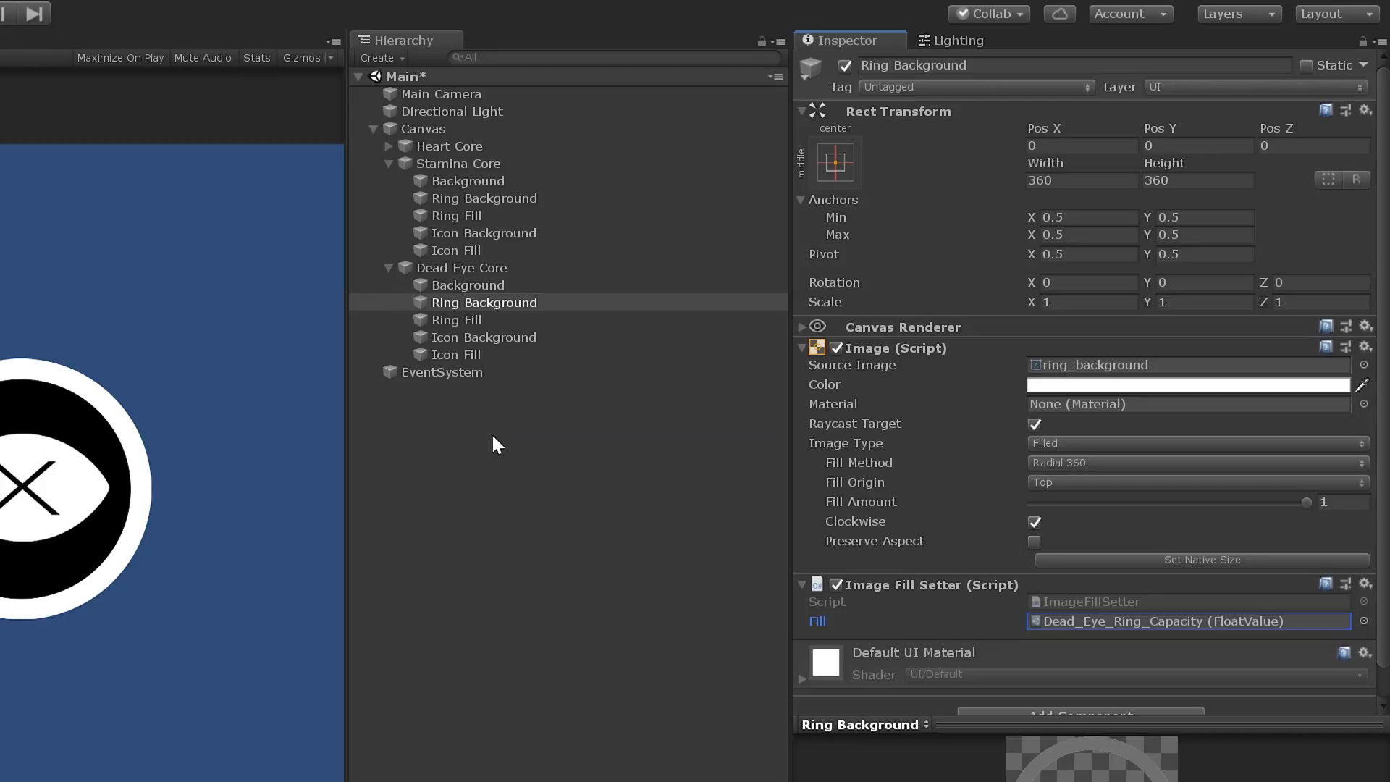
pyautogui.press('ctrl+s')
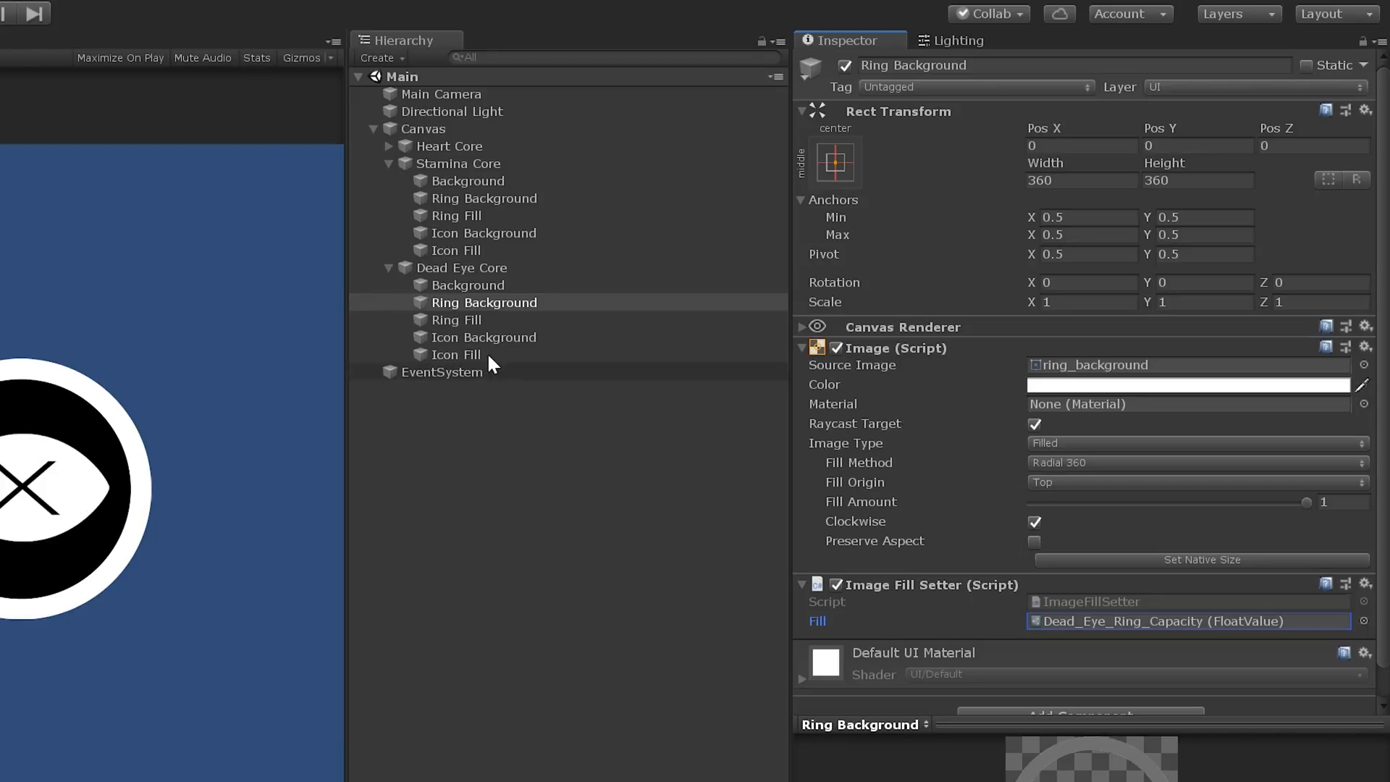
pyautogui.click(461, 268)
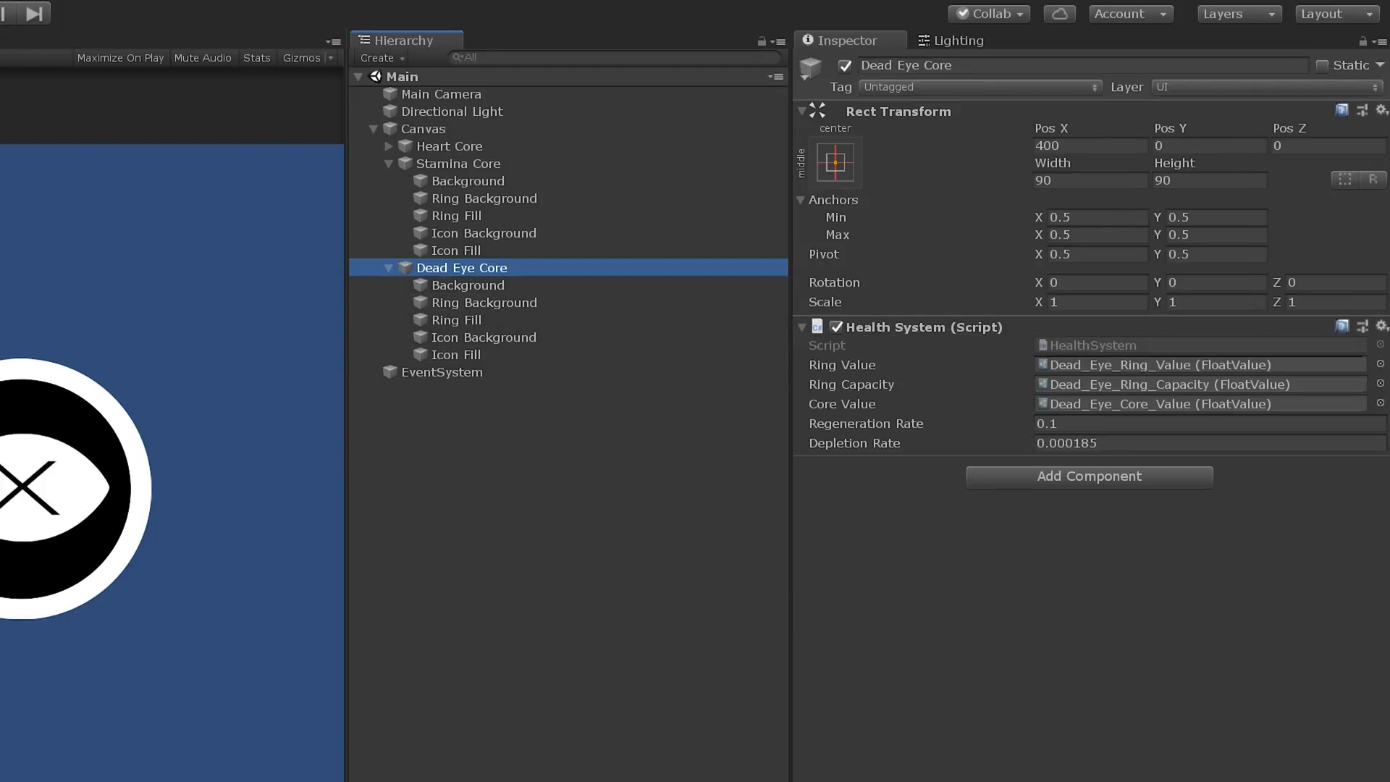
# - Check the Dead_Eye_Core_Value and Dead_Eye_Ring_Capacity assets, then enter play mode
pyautogui.click(1206, 423)
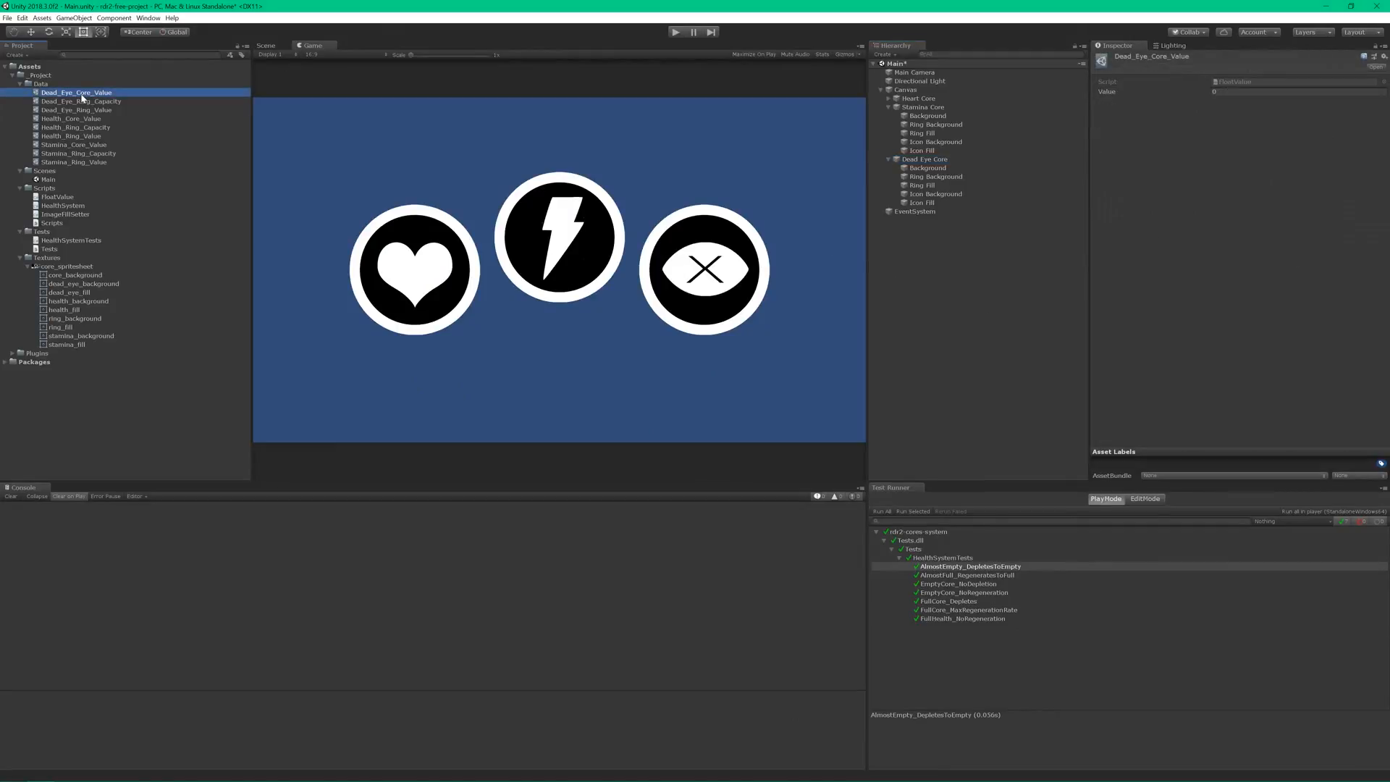
pyautogui.click(1295, 91)
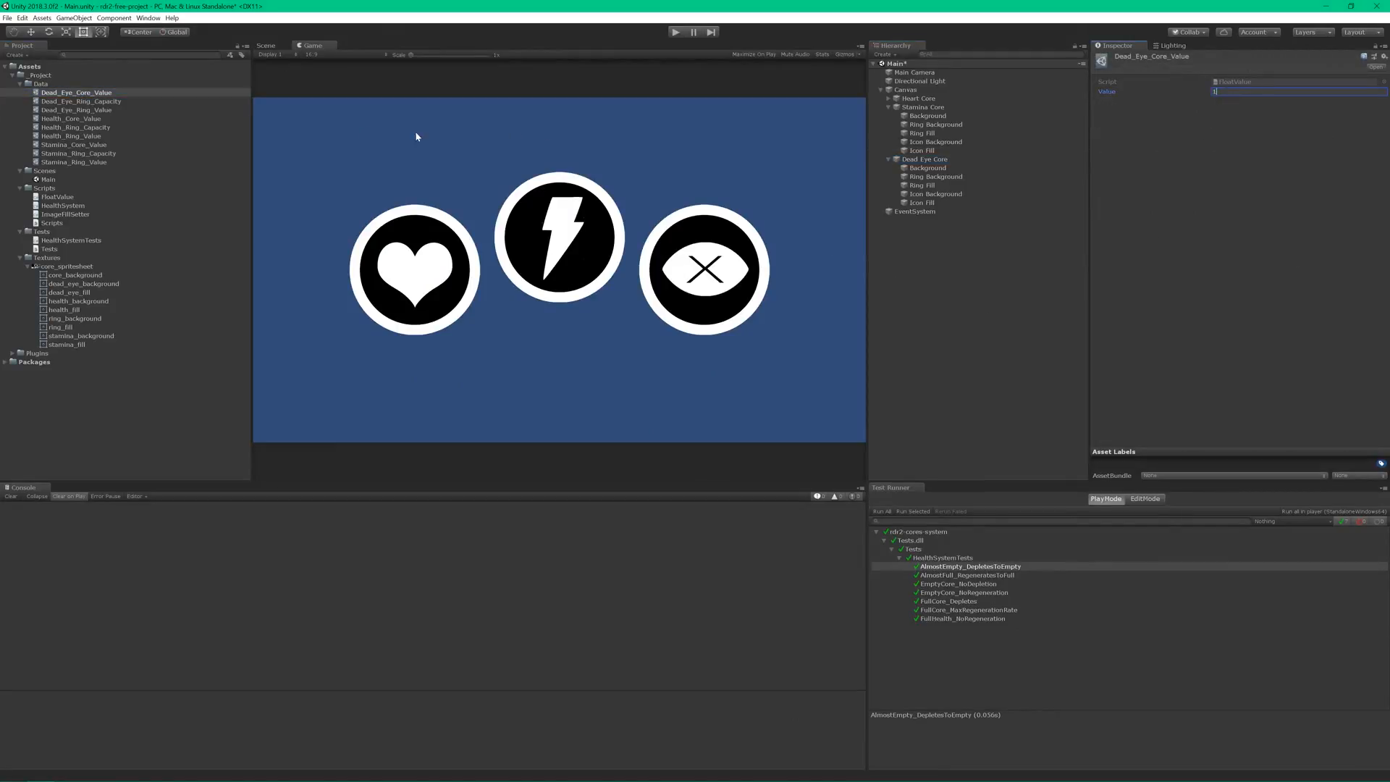
pyautogui.click(81, 100)
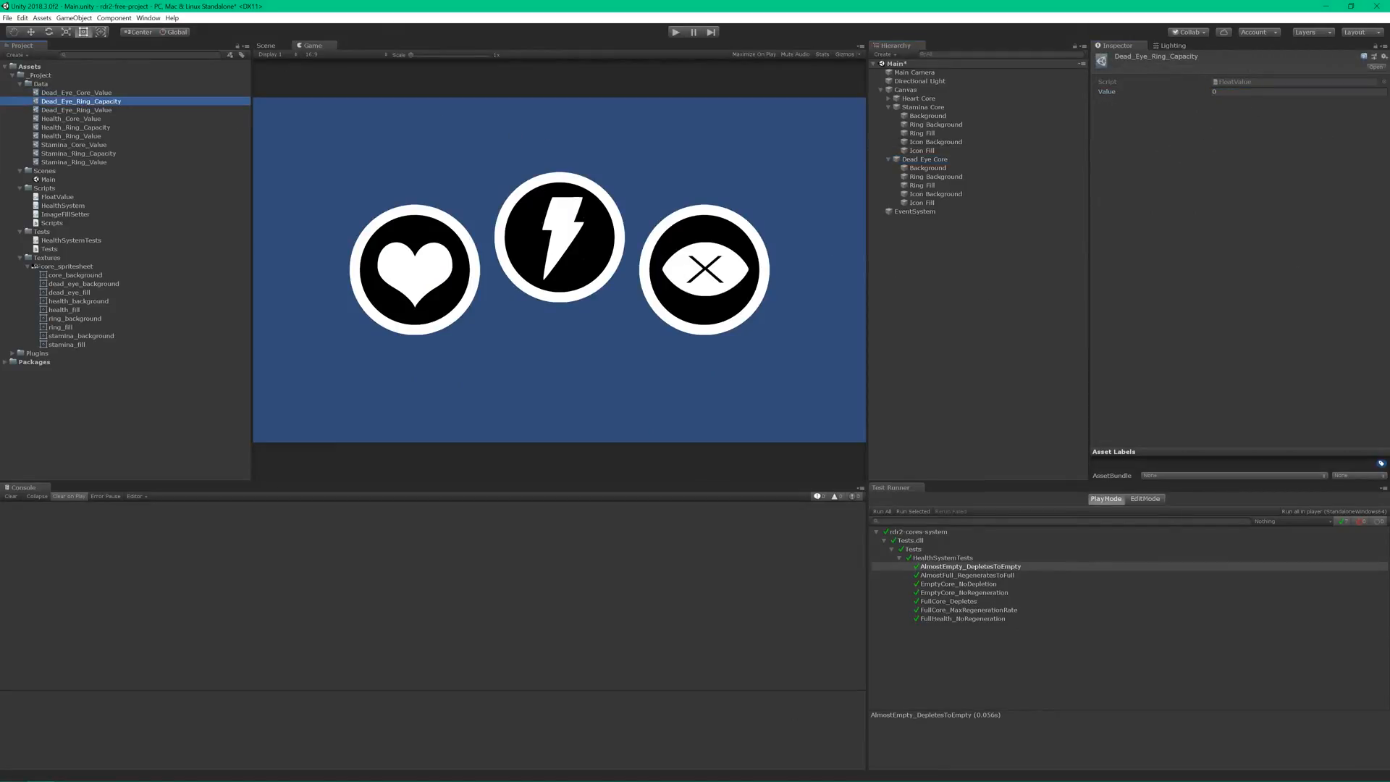
pyautogui.click(74, 162)
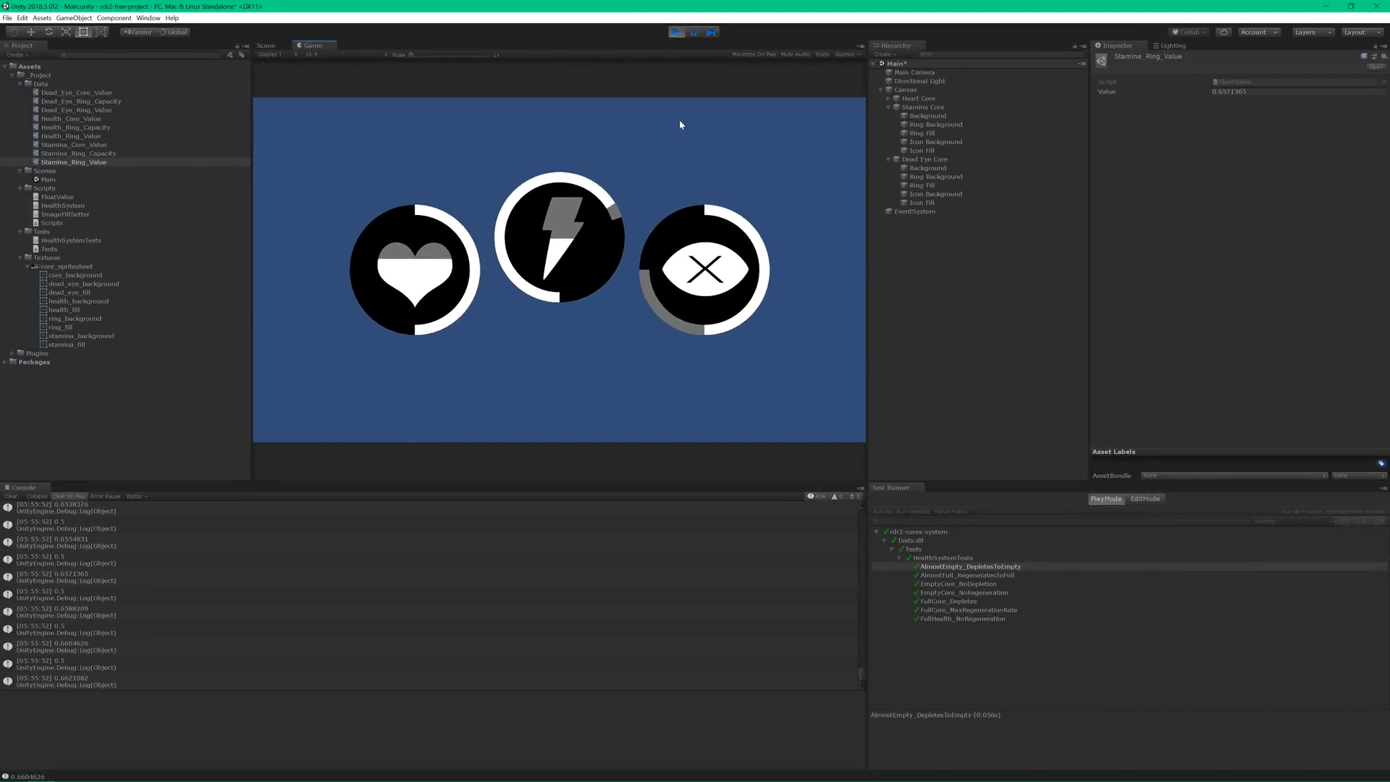
# - Stop the running game to exit play mode
pyautogui.click(692, 32)
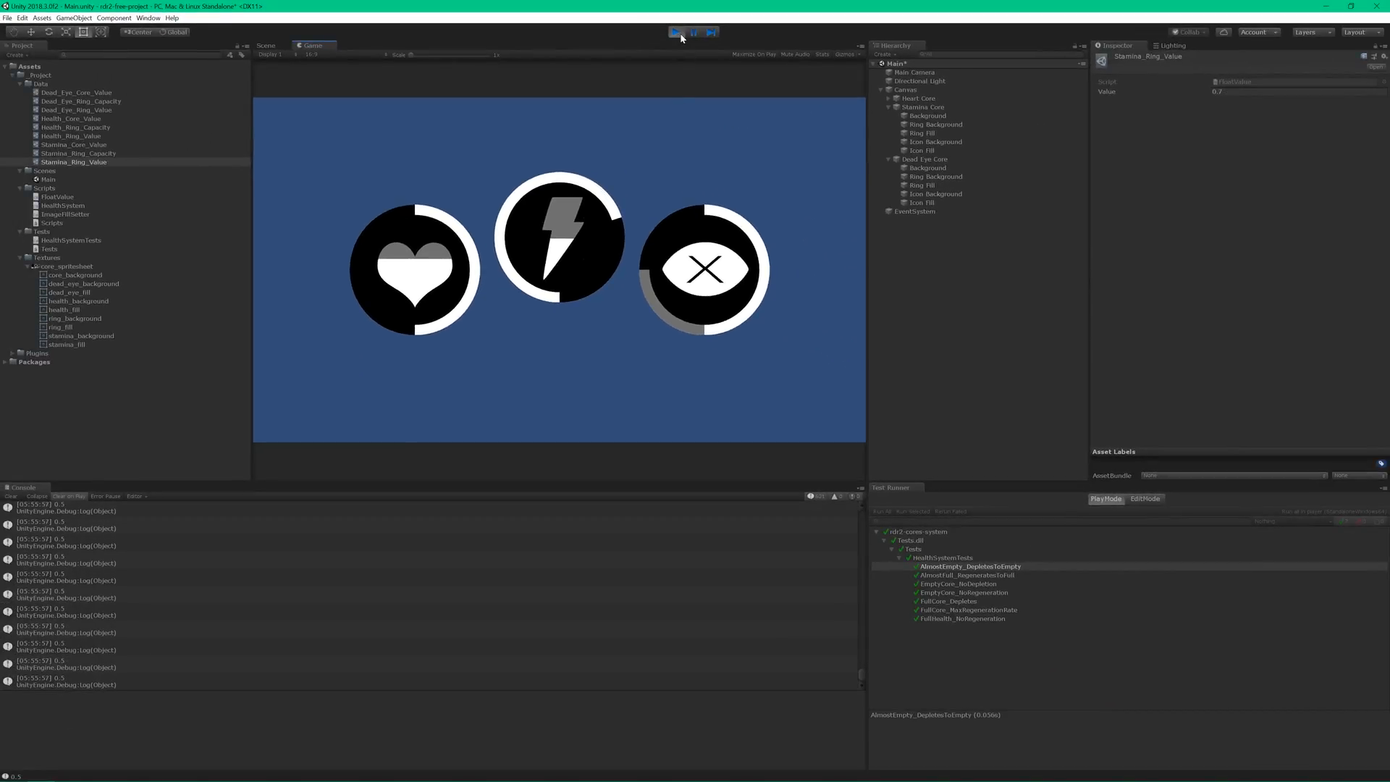
pyautogui.click(676, 32)
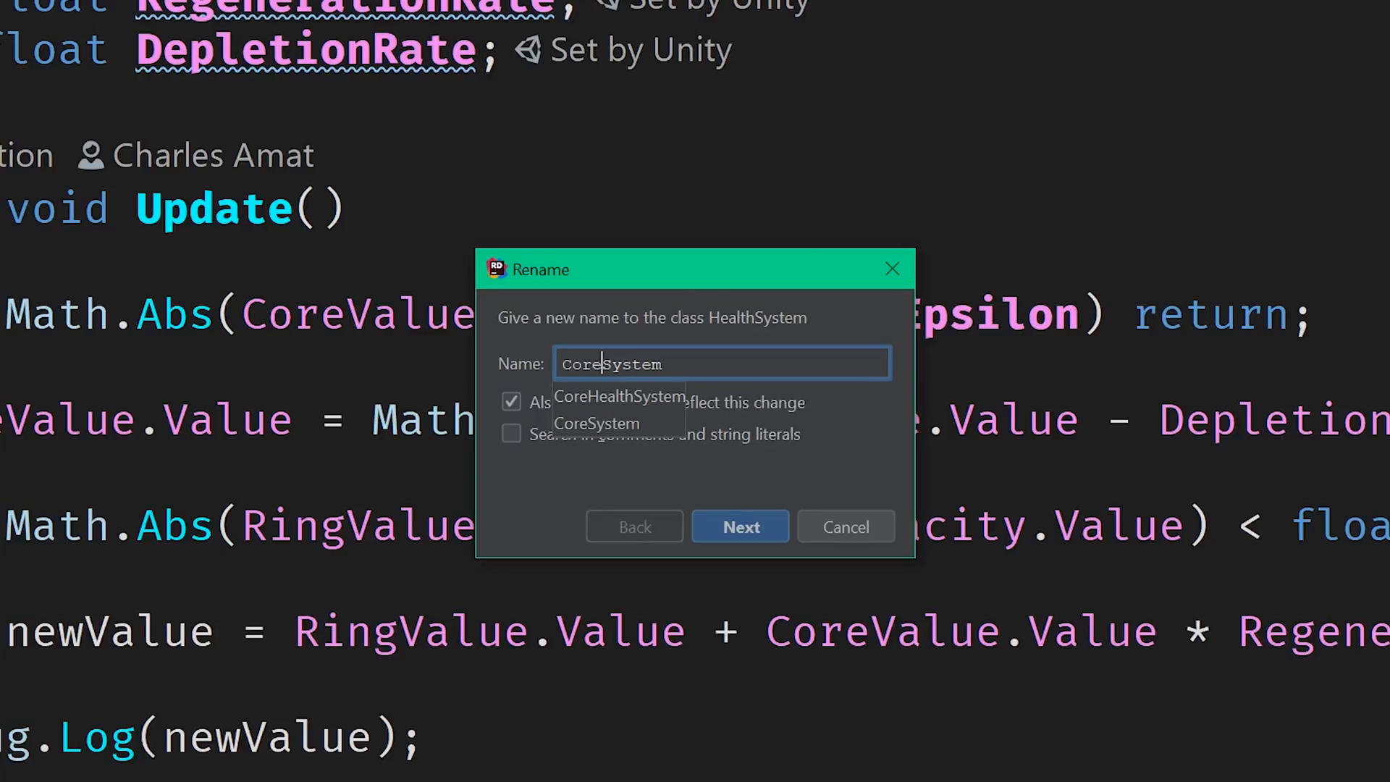
# - Rename the classes to CoreSystem and CoreSystemTests, replacing healthSystem with coreSystem in tests
pyautogui.click(738, 527)
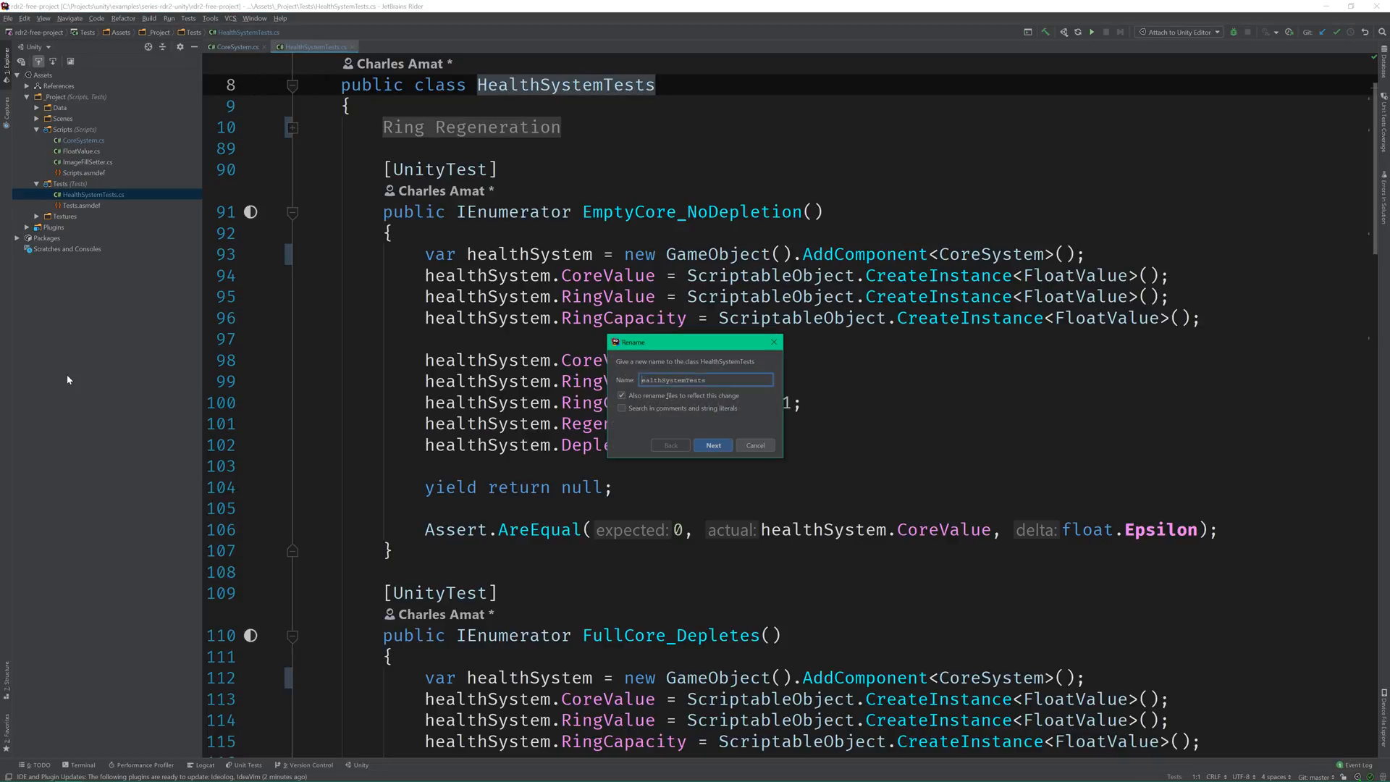
pyautogui.write('CoreSystemTests')
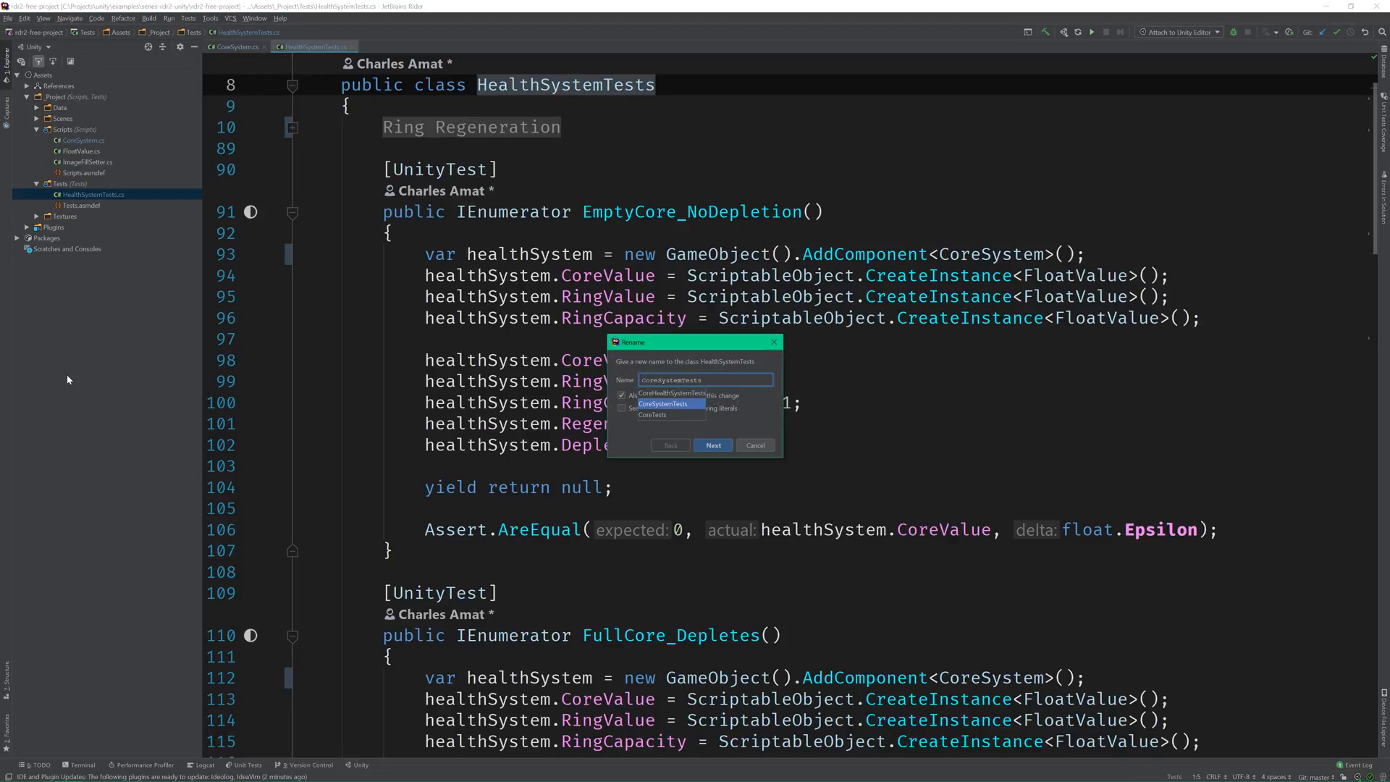
pyautogui.click(712, 444)
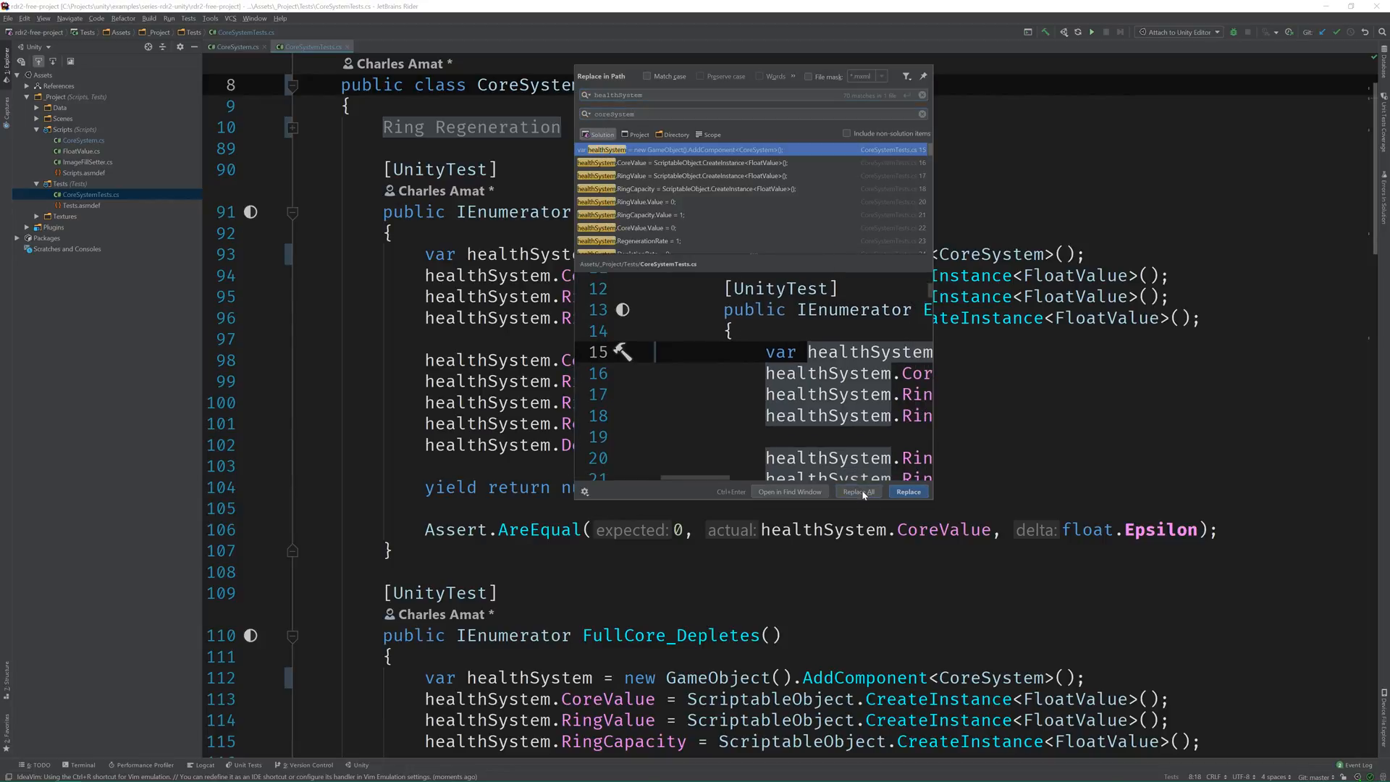
pyautogui.click(855, 492)
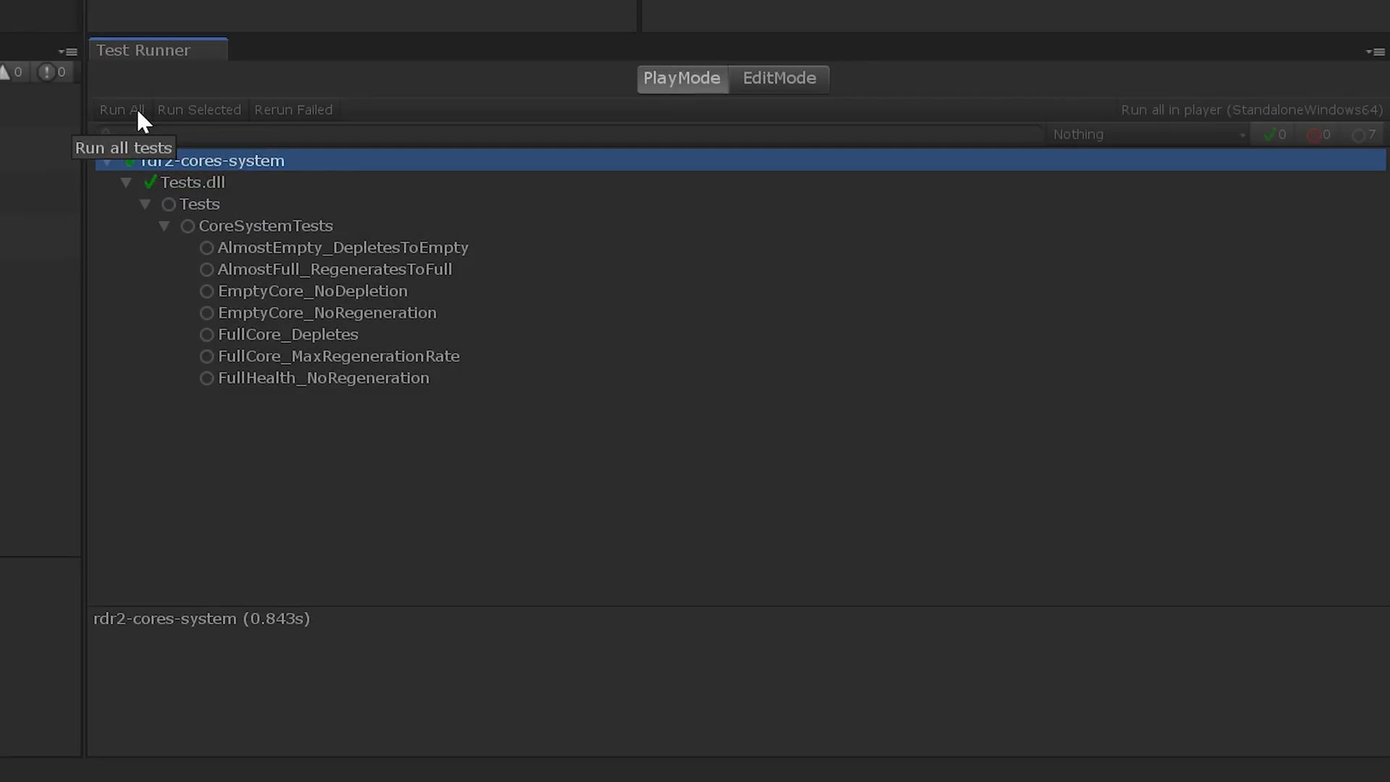
# - Run all PlayMode tests so the seven CoreSystemTests pass
pyautogui.click(121, 108)
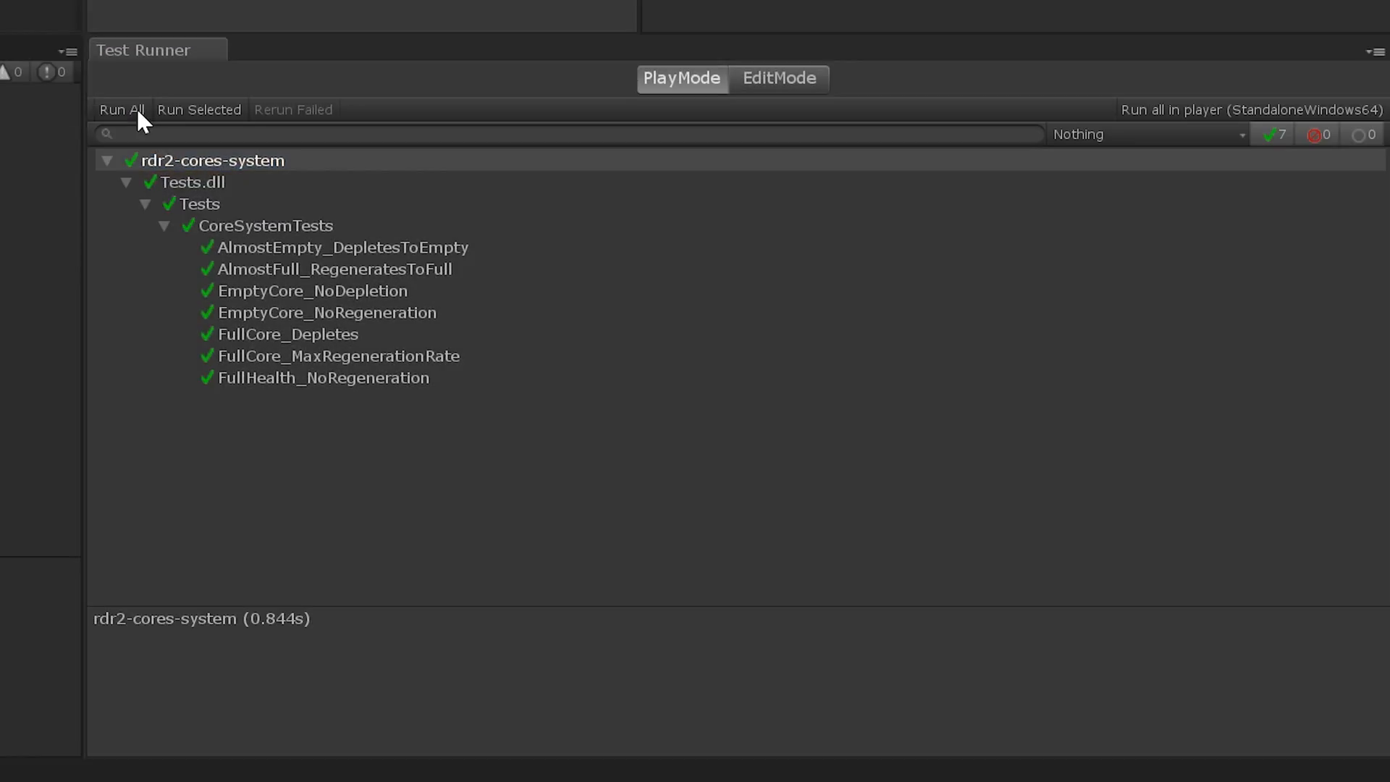